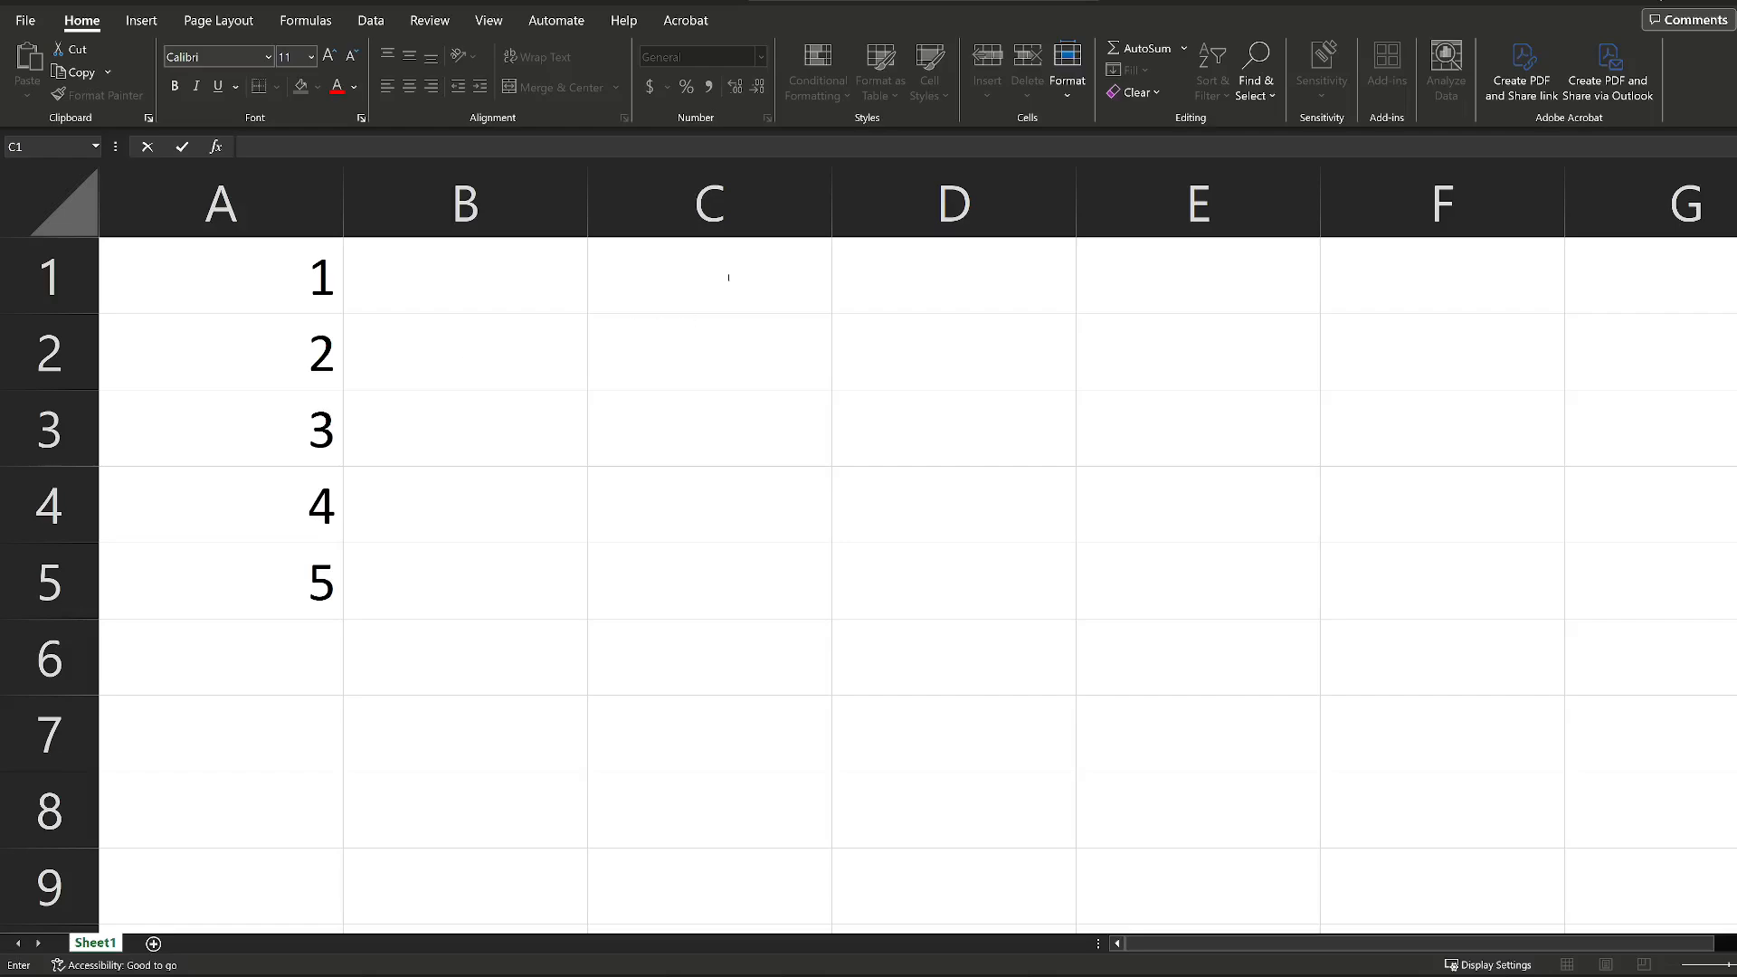
Select cell C1 (after briefly checking B1) as the target for the formula.
left_click(707, 275)
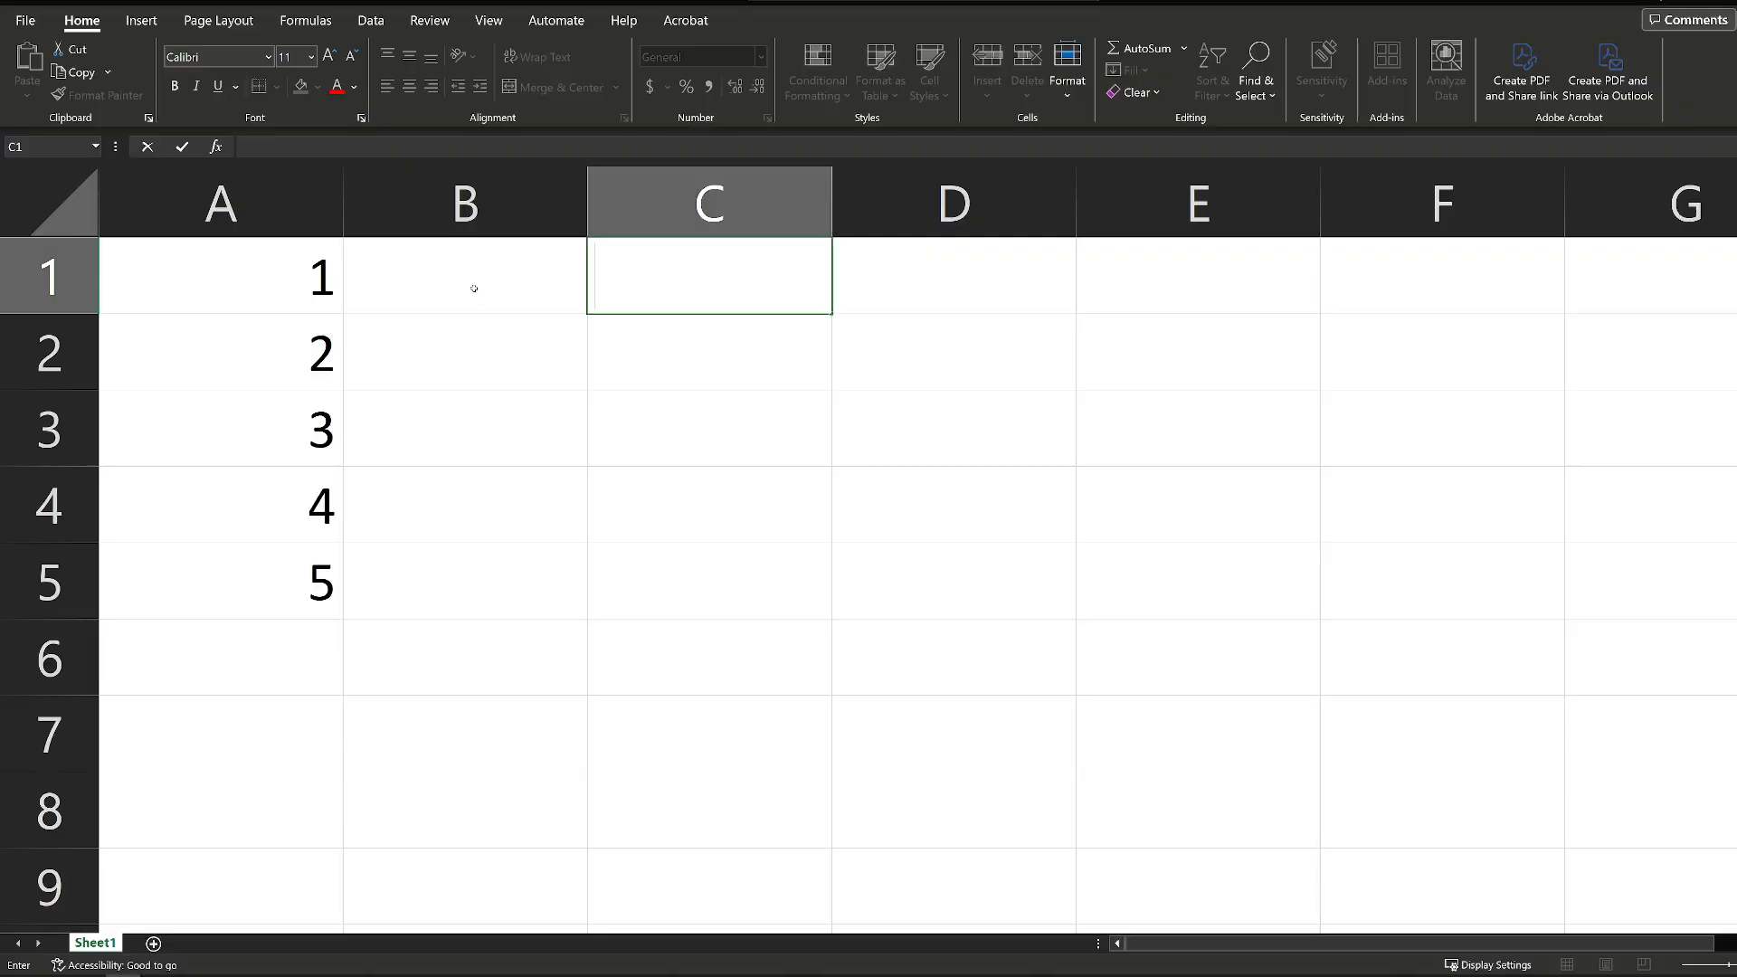
left_click(465, 275)
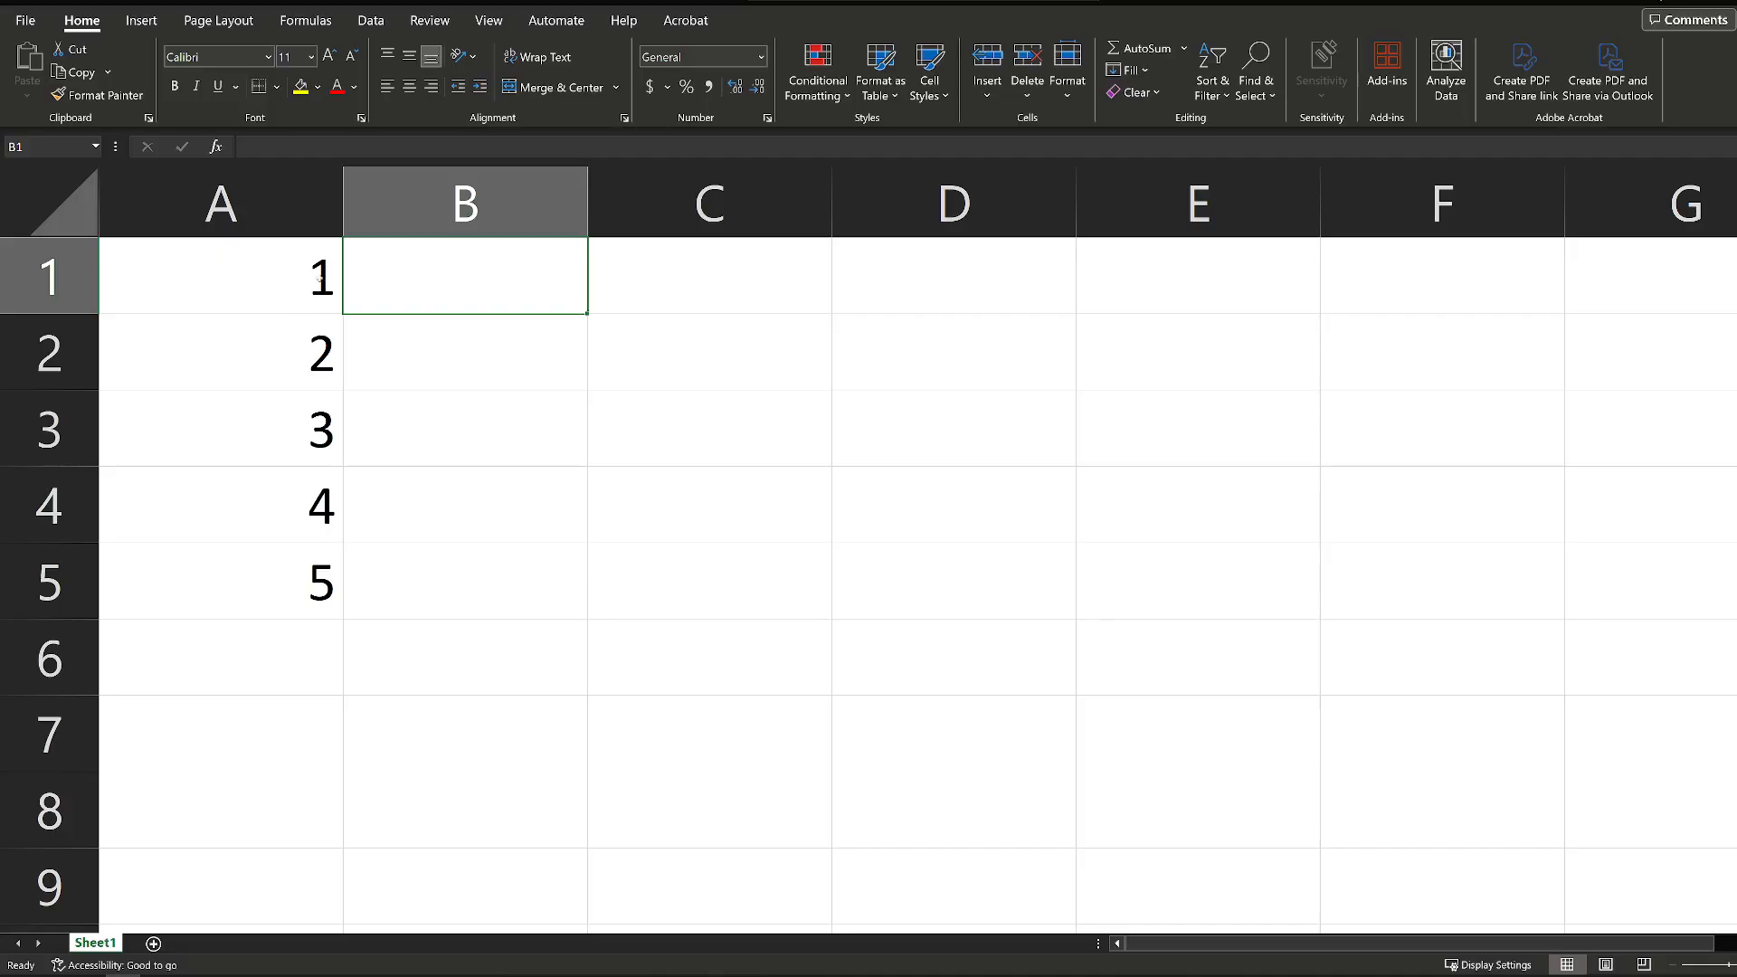
left_click(707, 275)
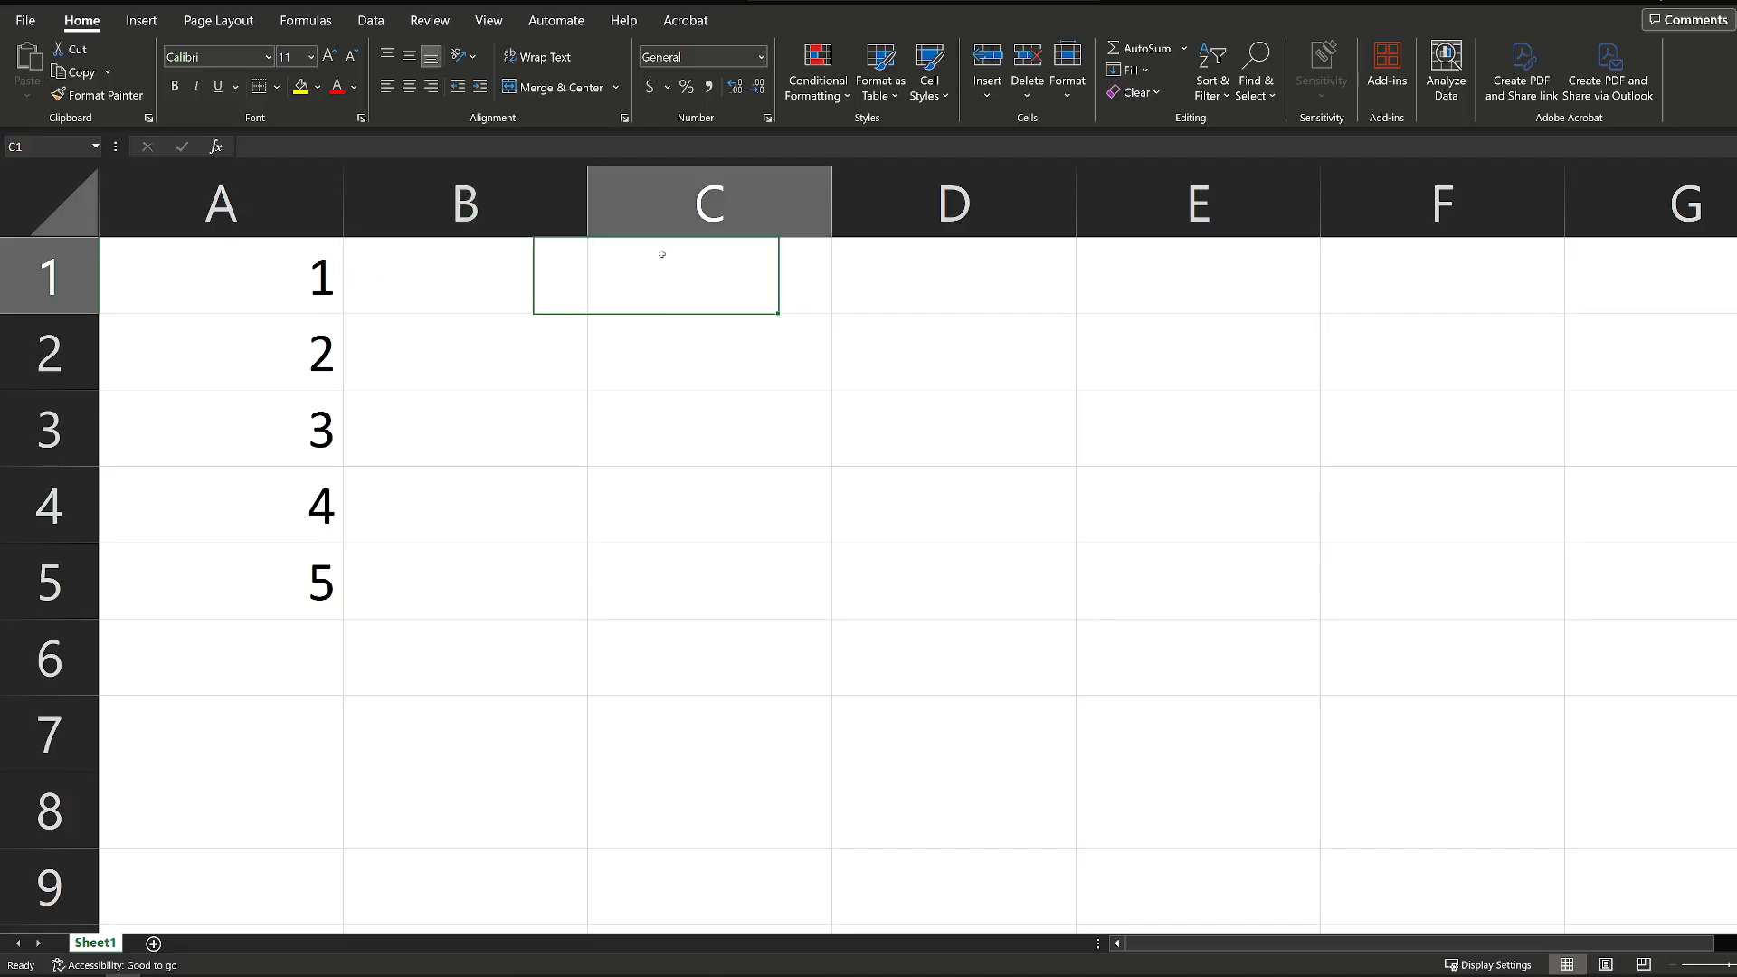
left_click(709, 275)
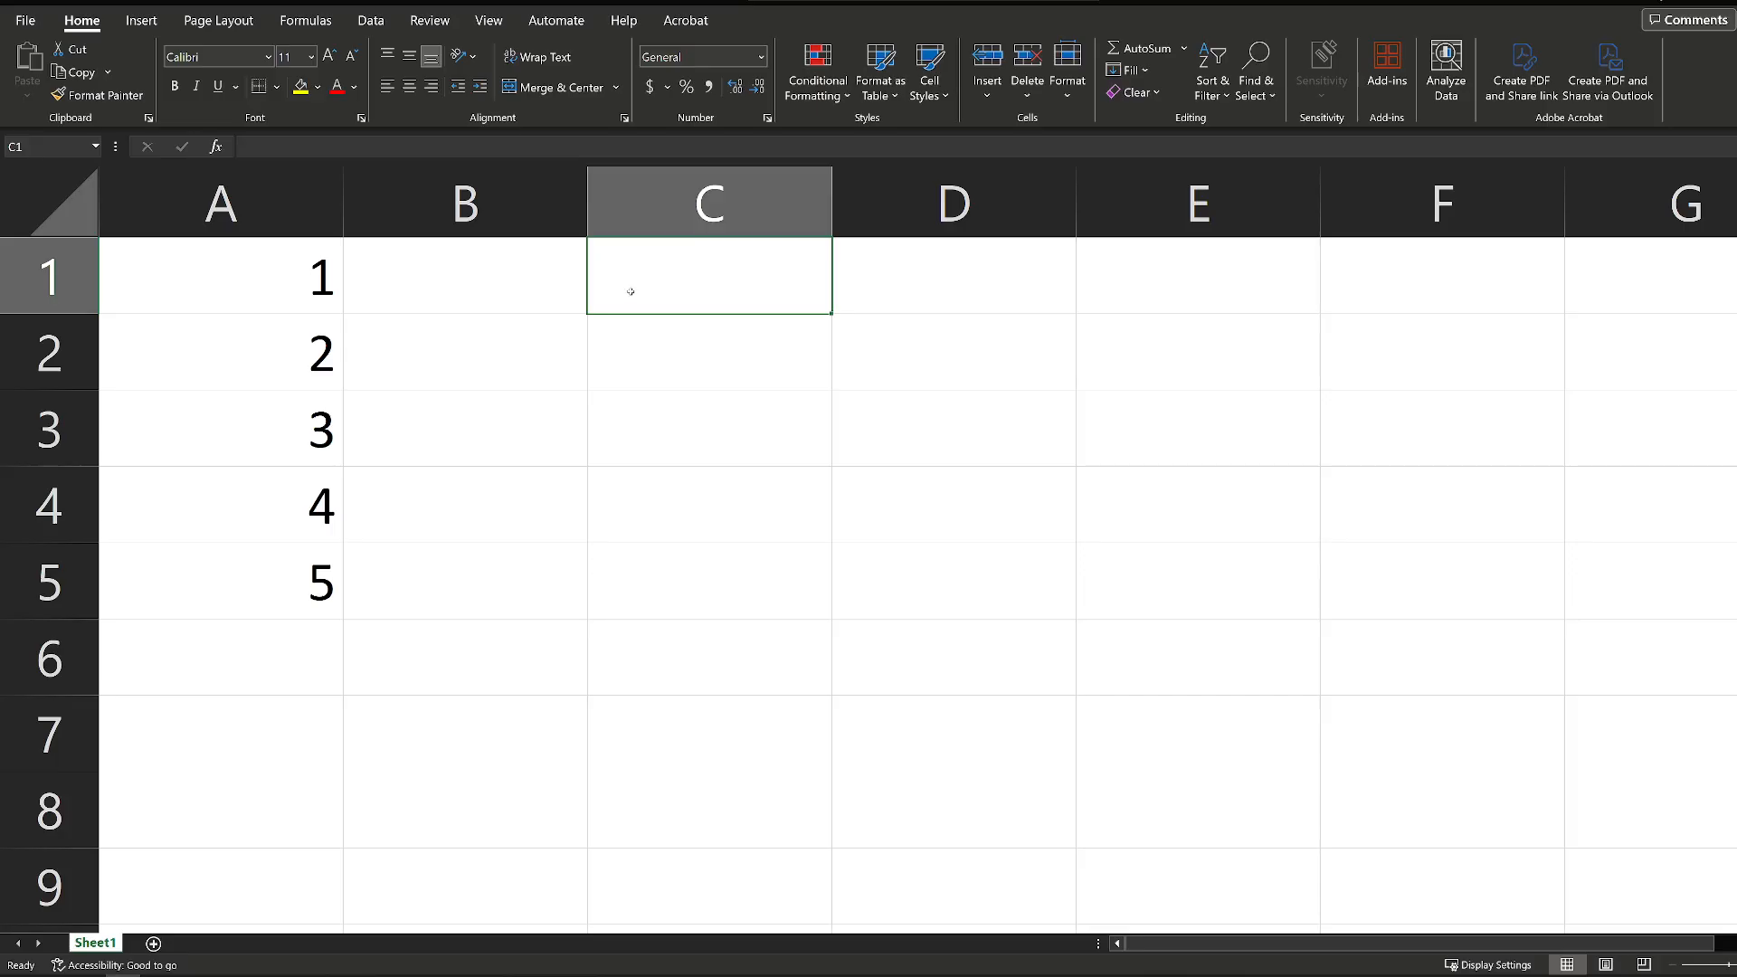
mouse_move(627, 289)
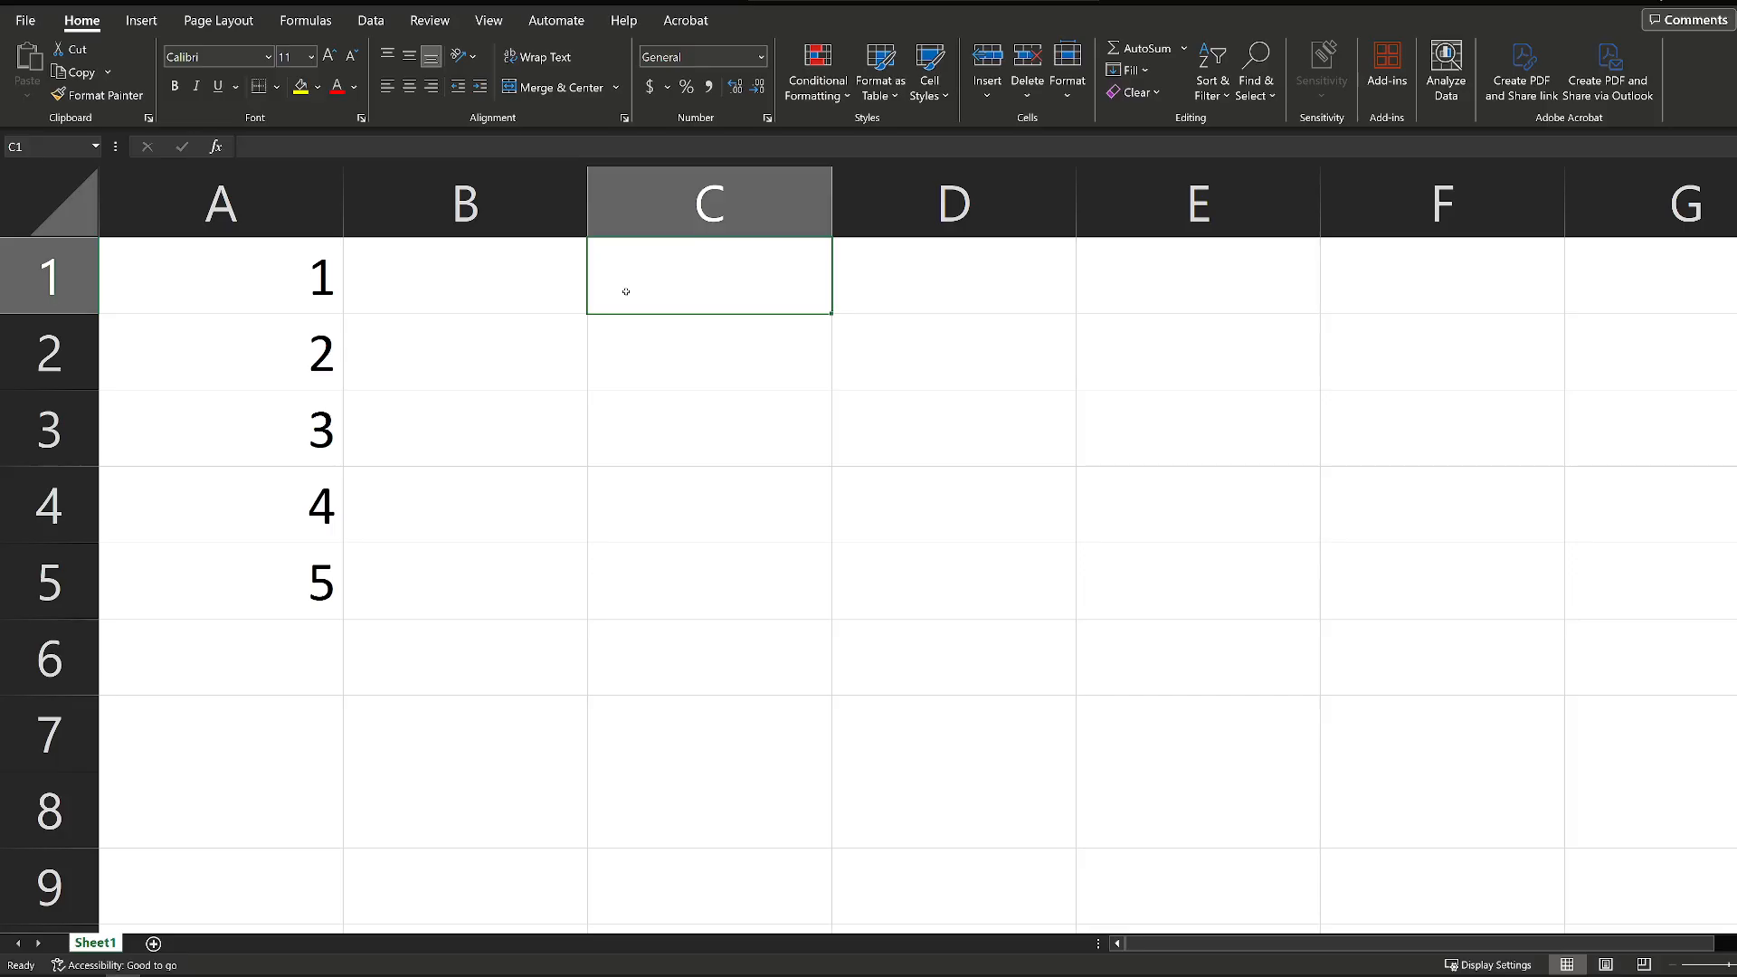
mouse_move(720, 270)
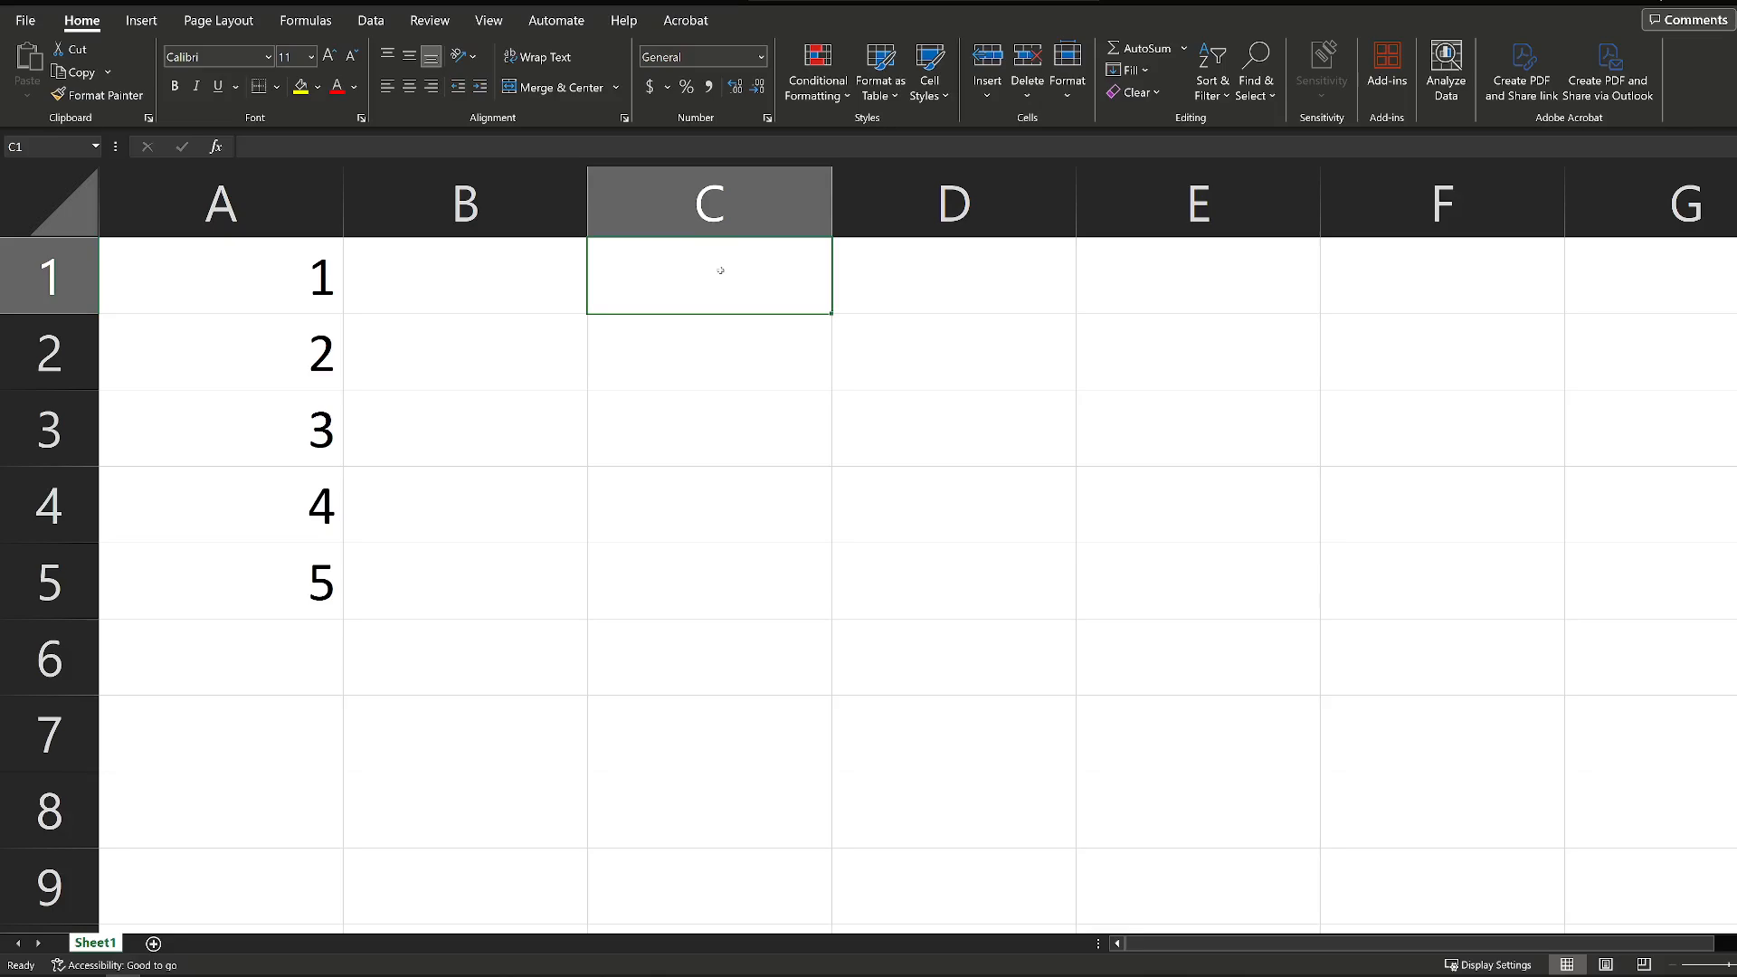
Enter the formula =A5-A4-A3 in C1, giving -2.
type("=")
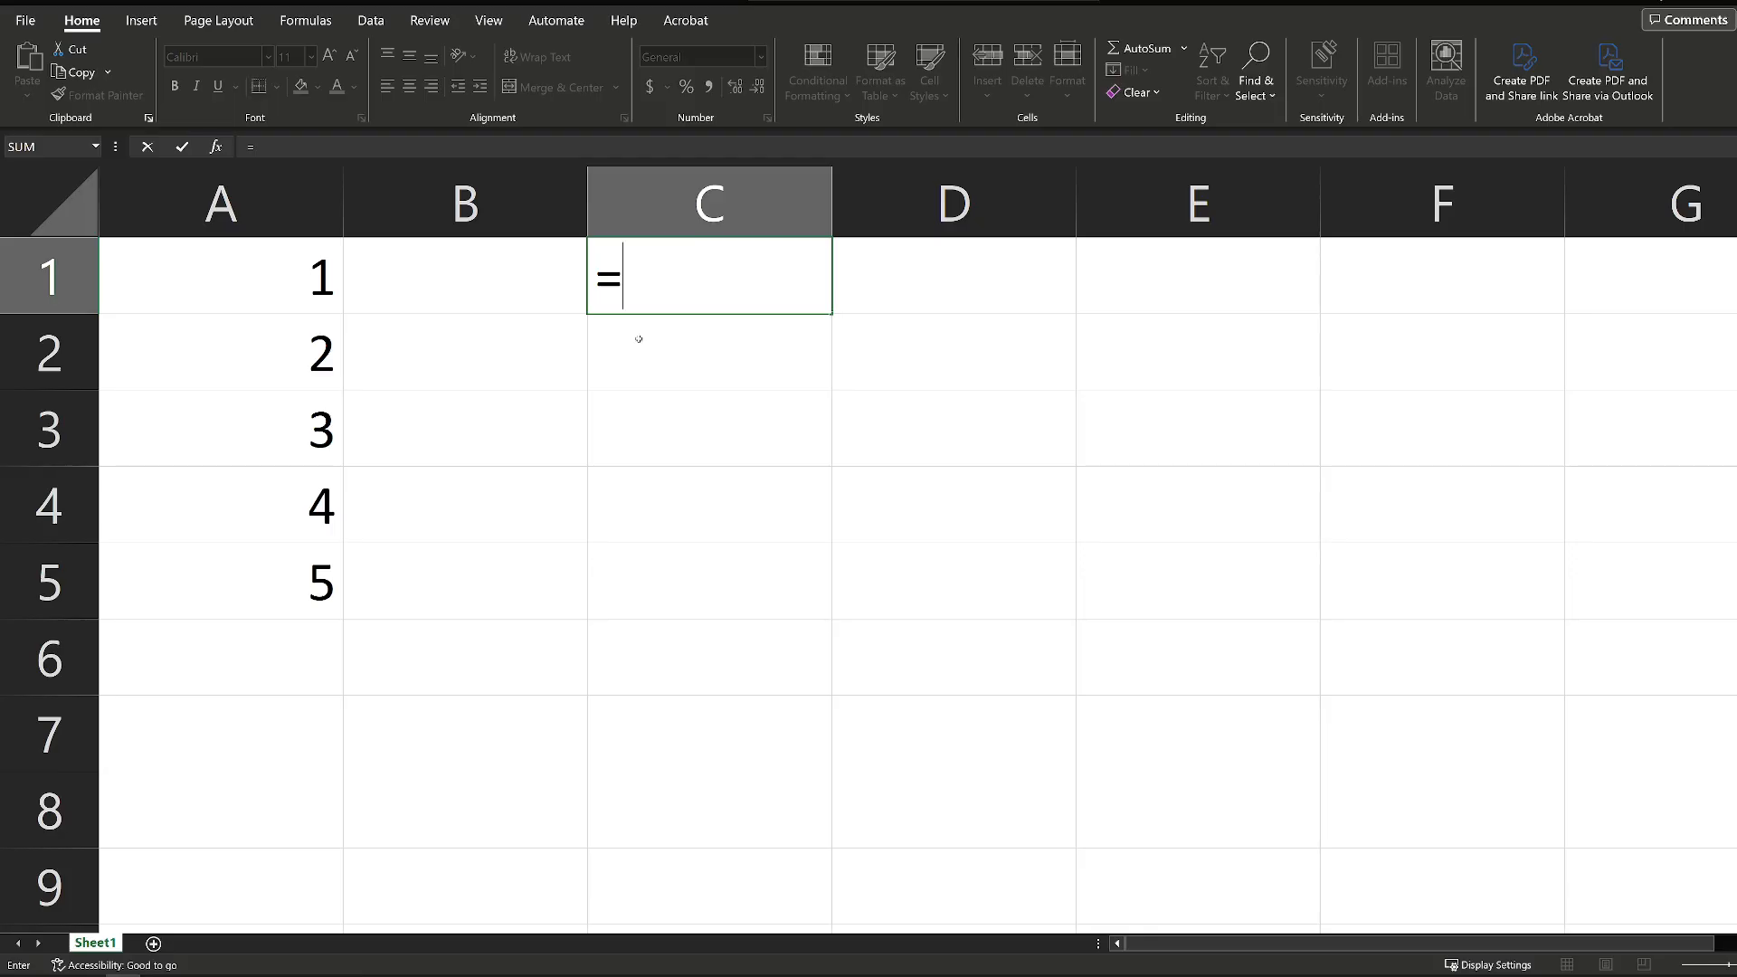
left_click(219, 581)
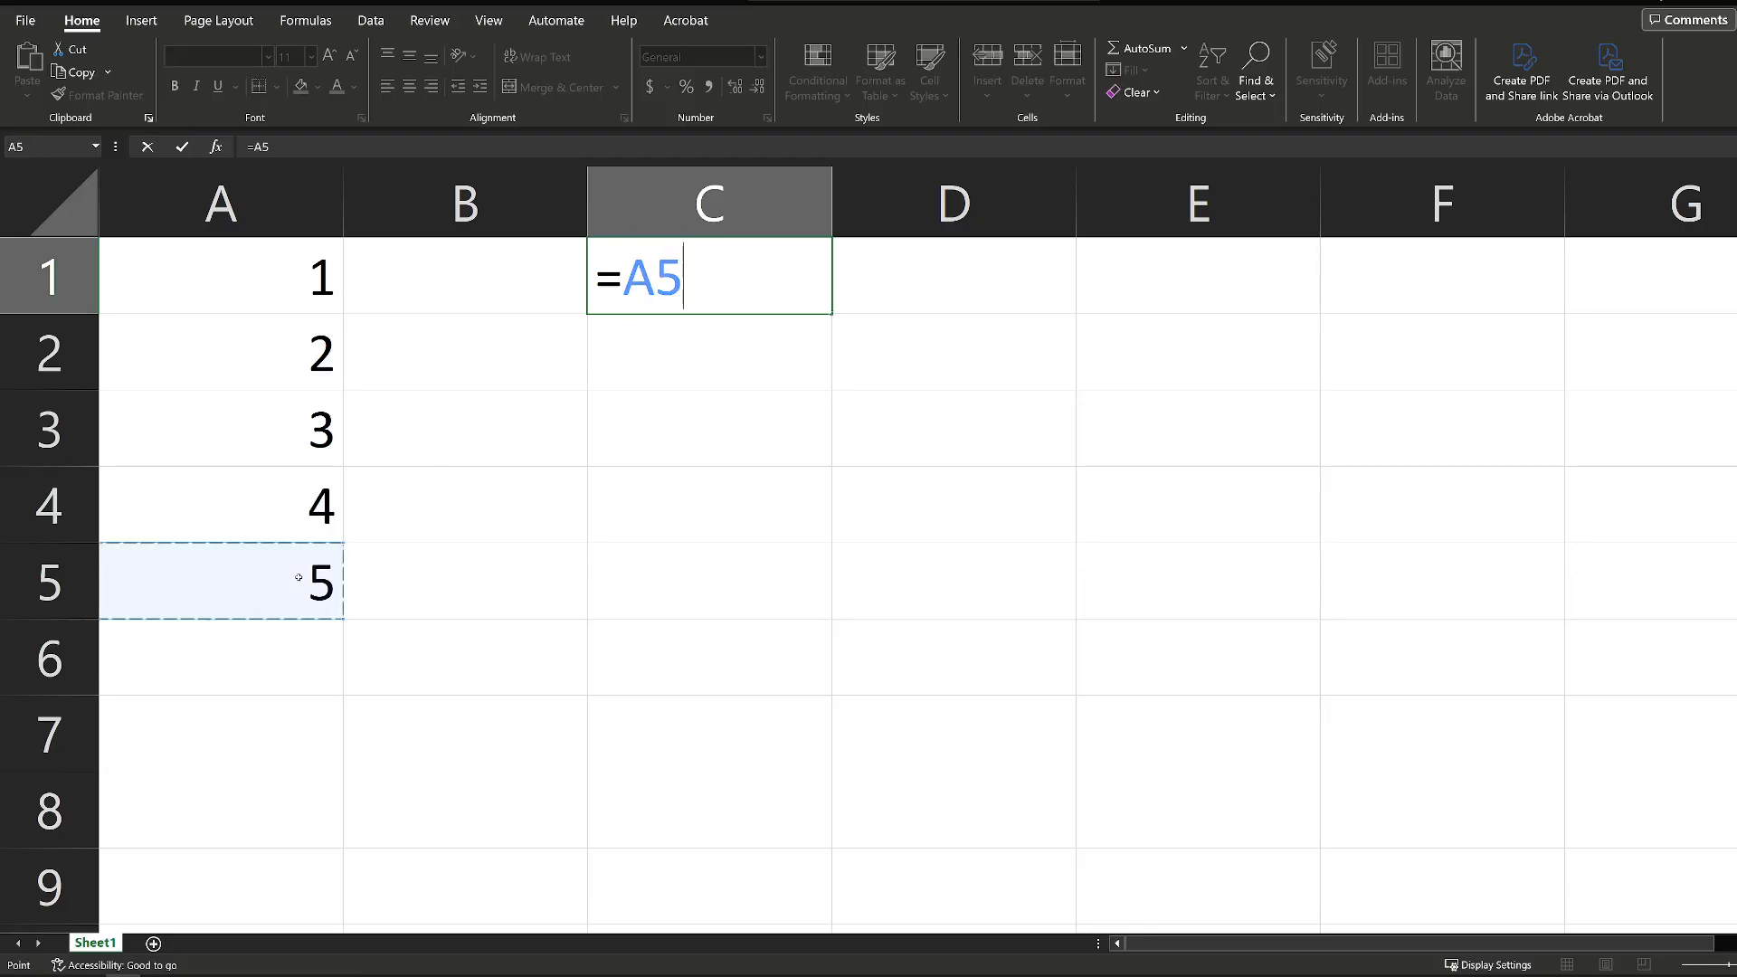
type("-")
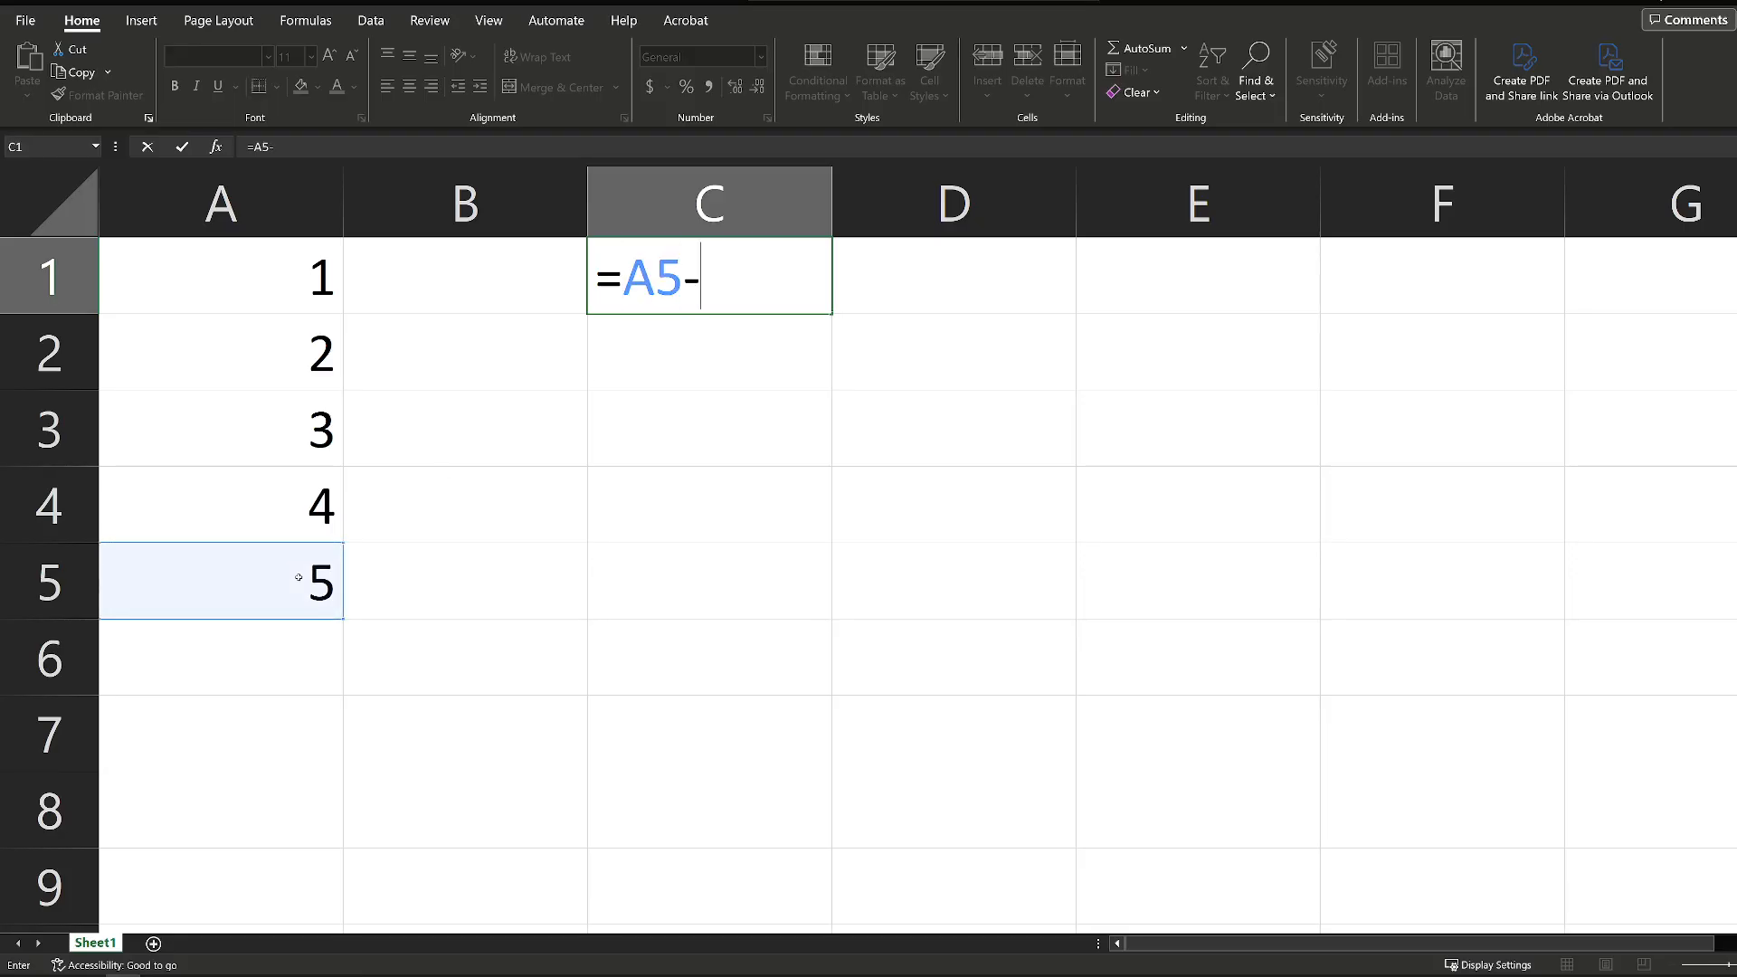
left_click(219, 504)
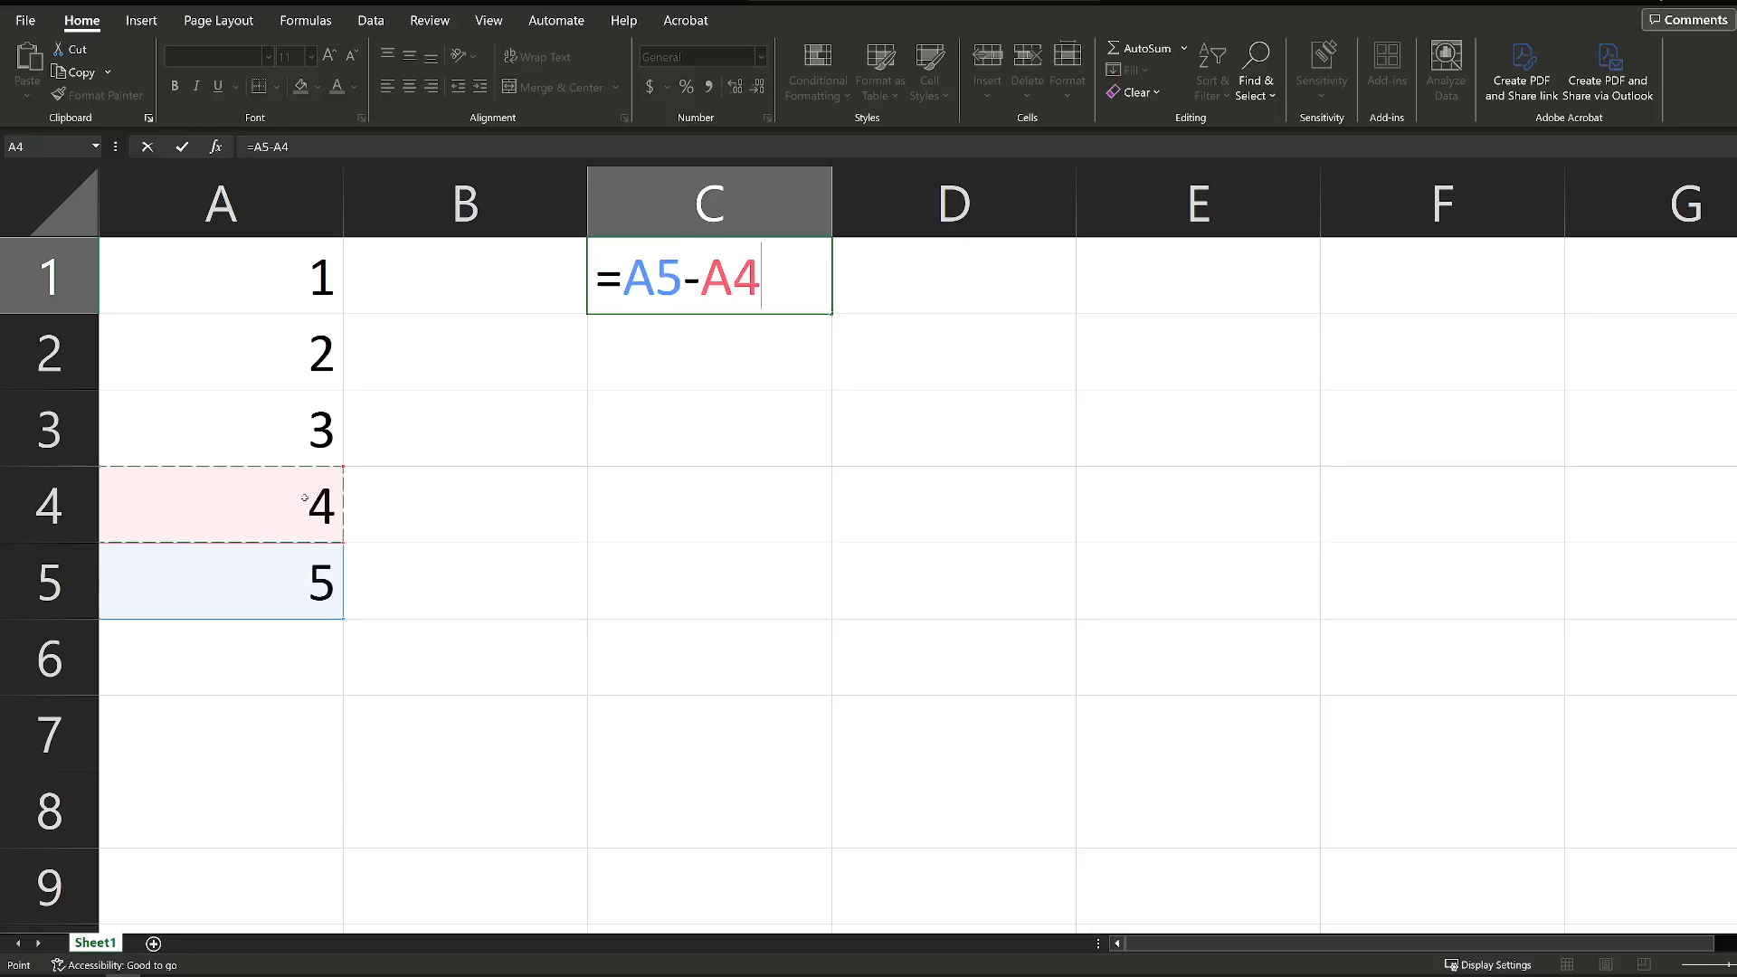
left_click(219, 427)
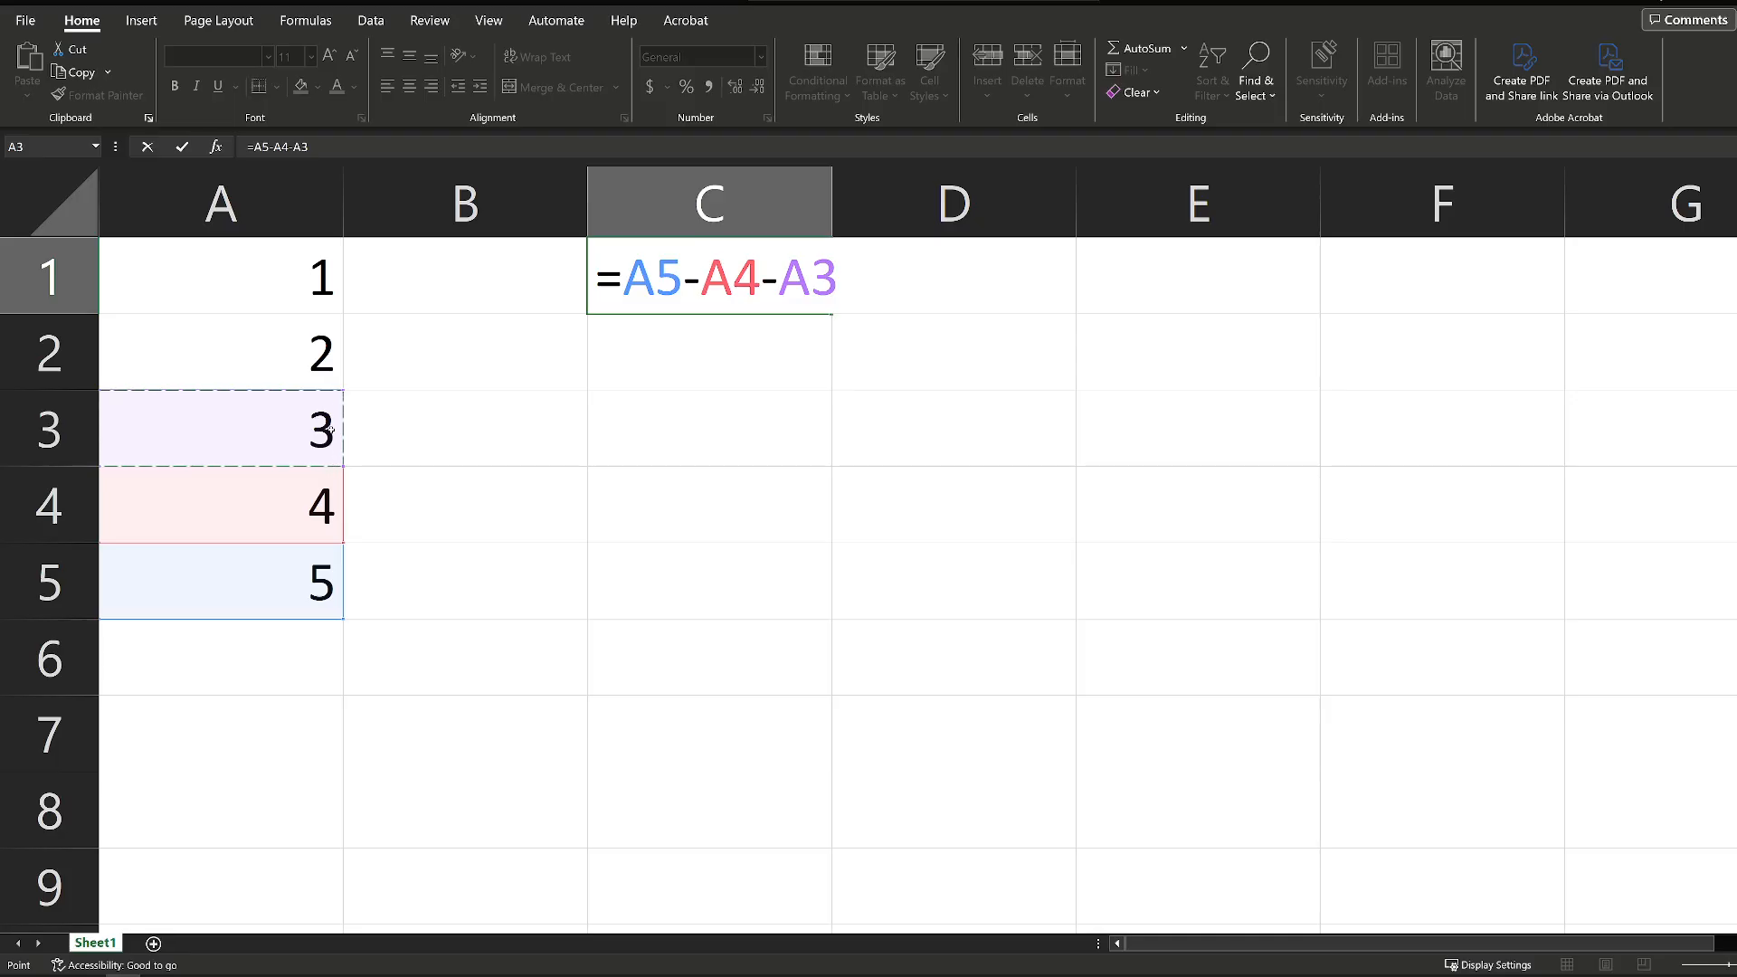
key("enter")
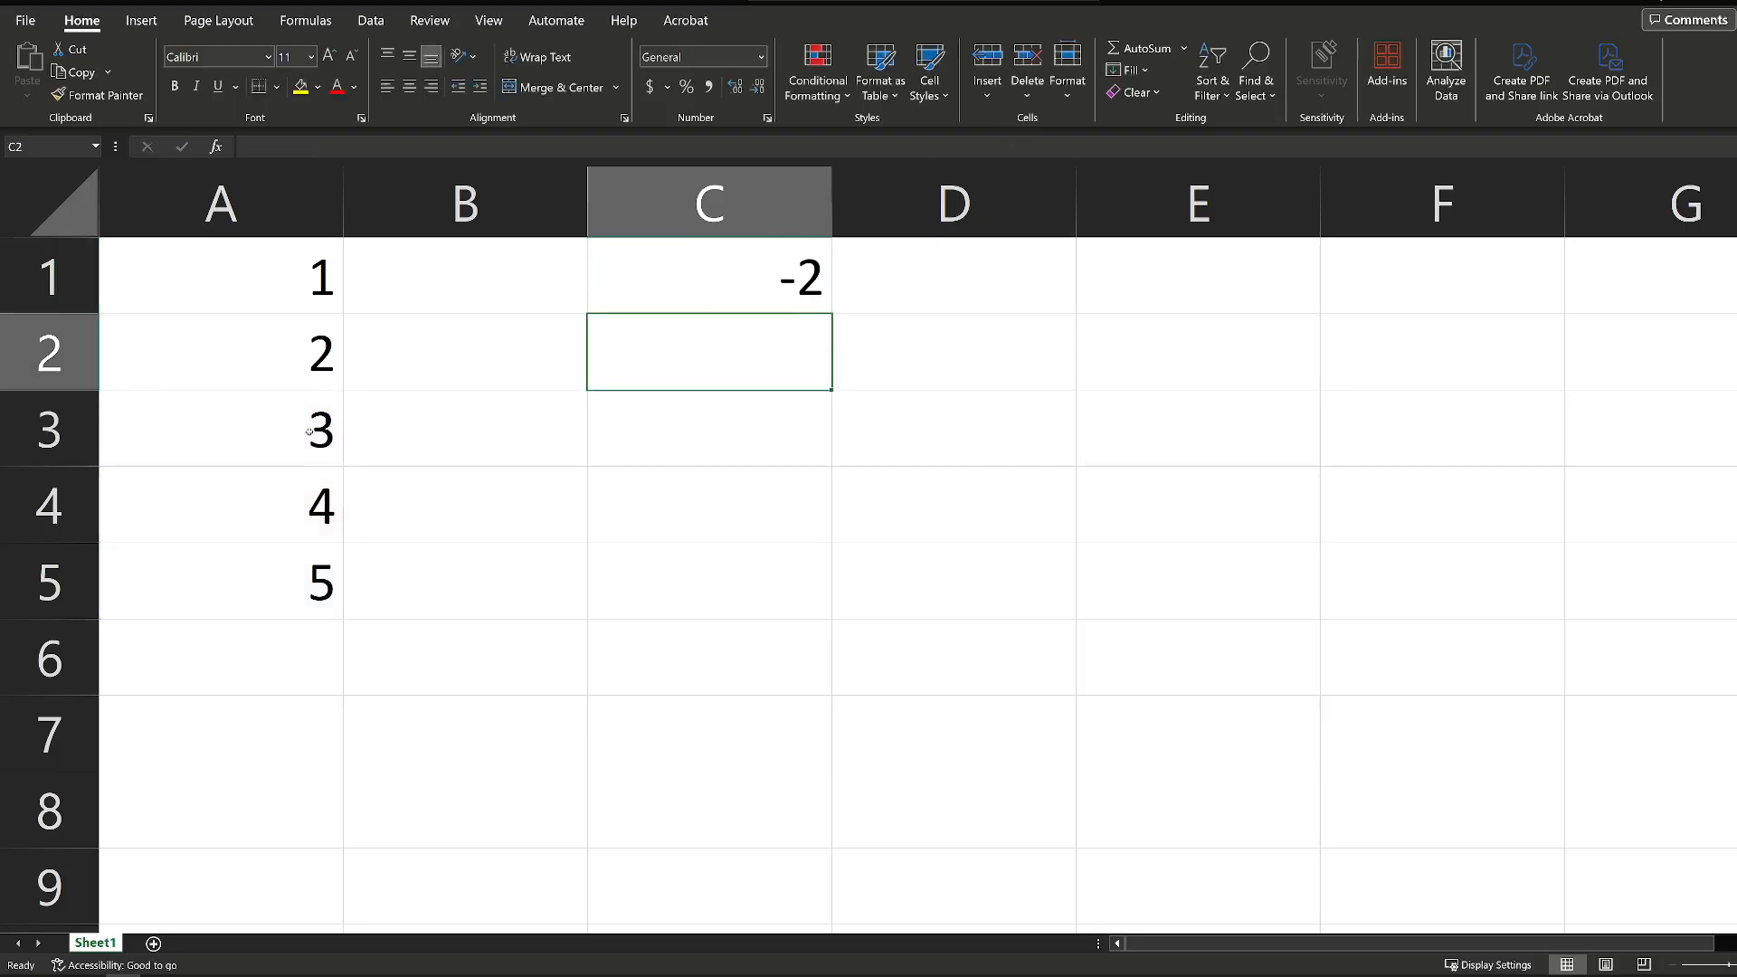
left_click(219, 505)
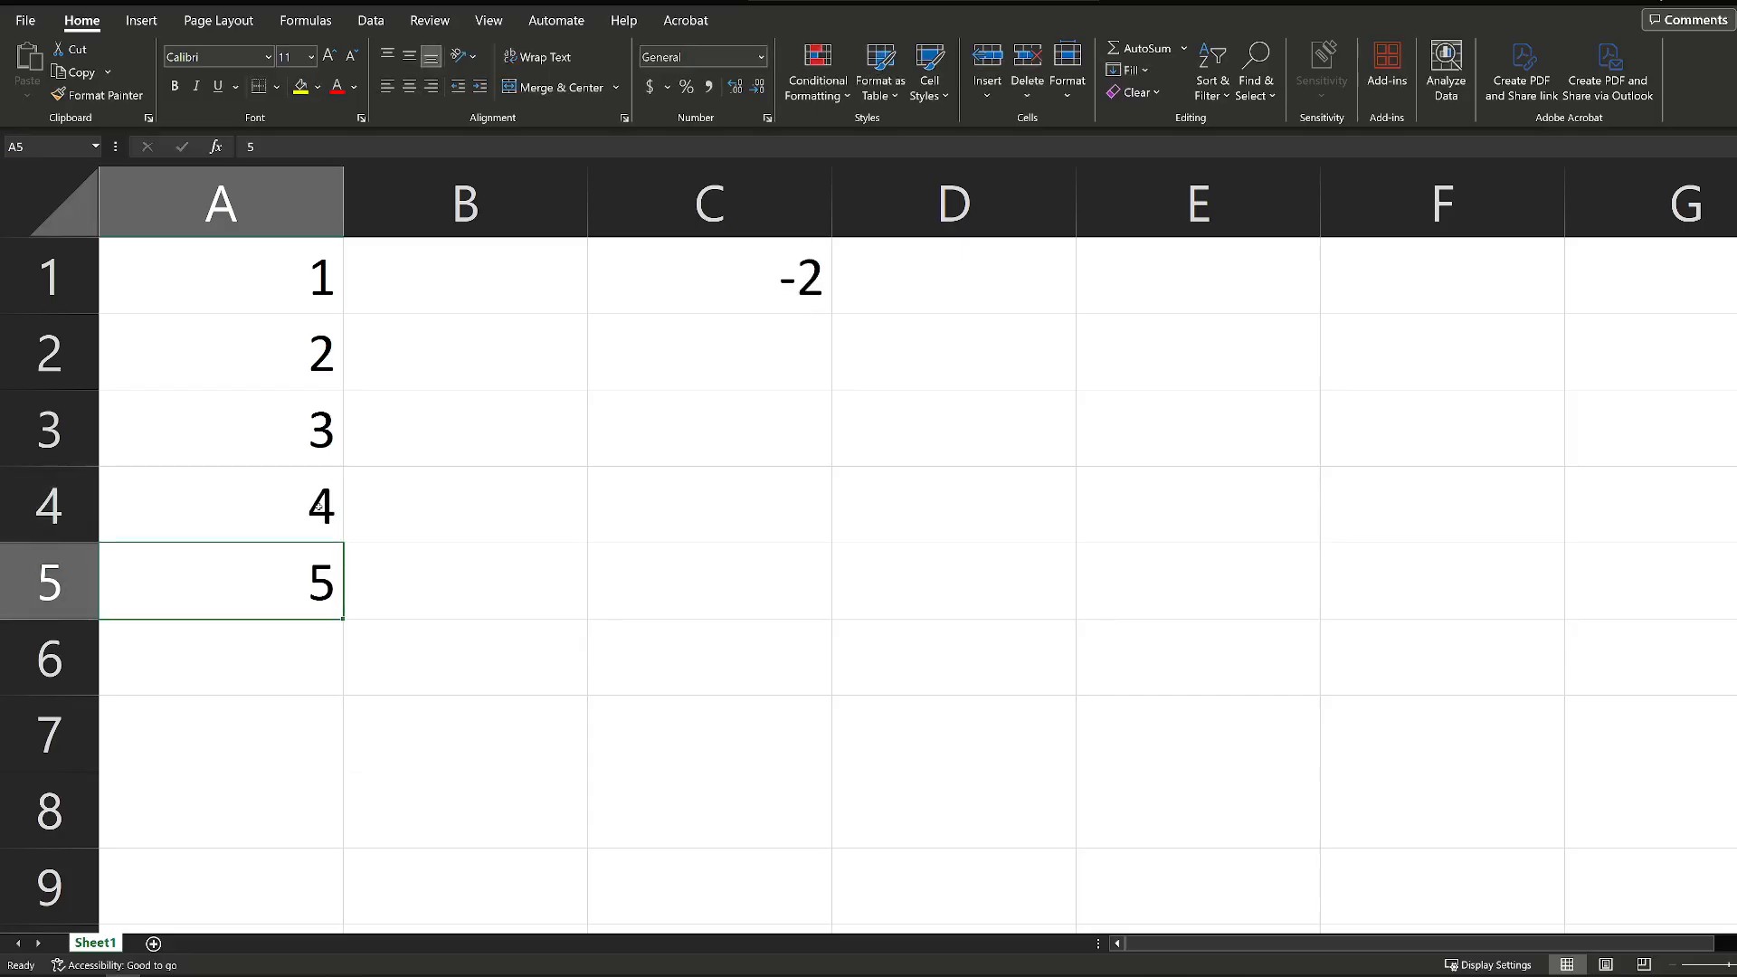
mouse_move(704, 356)
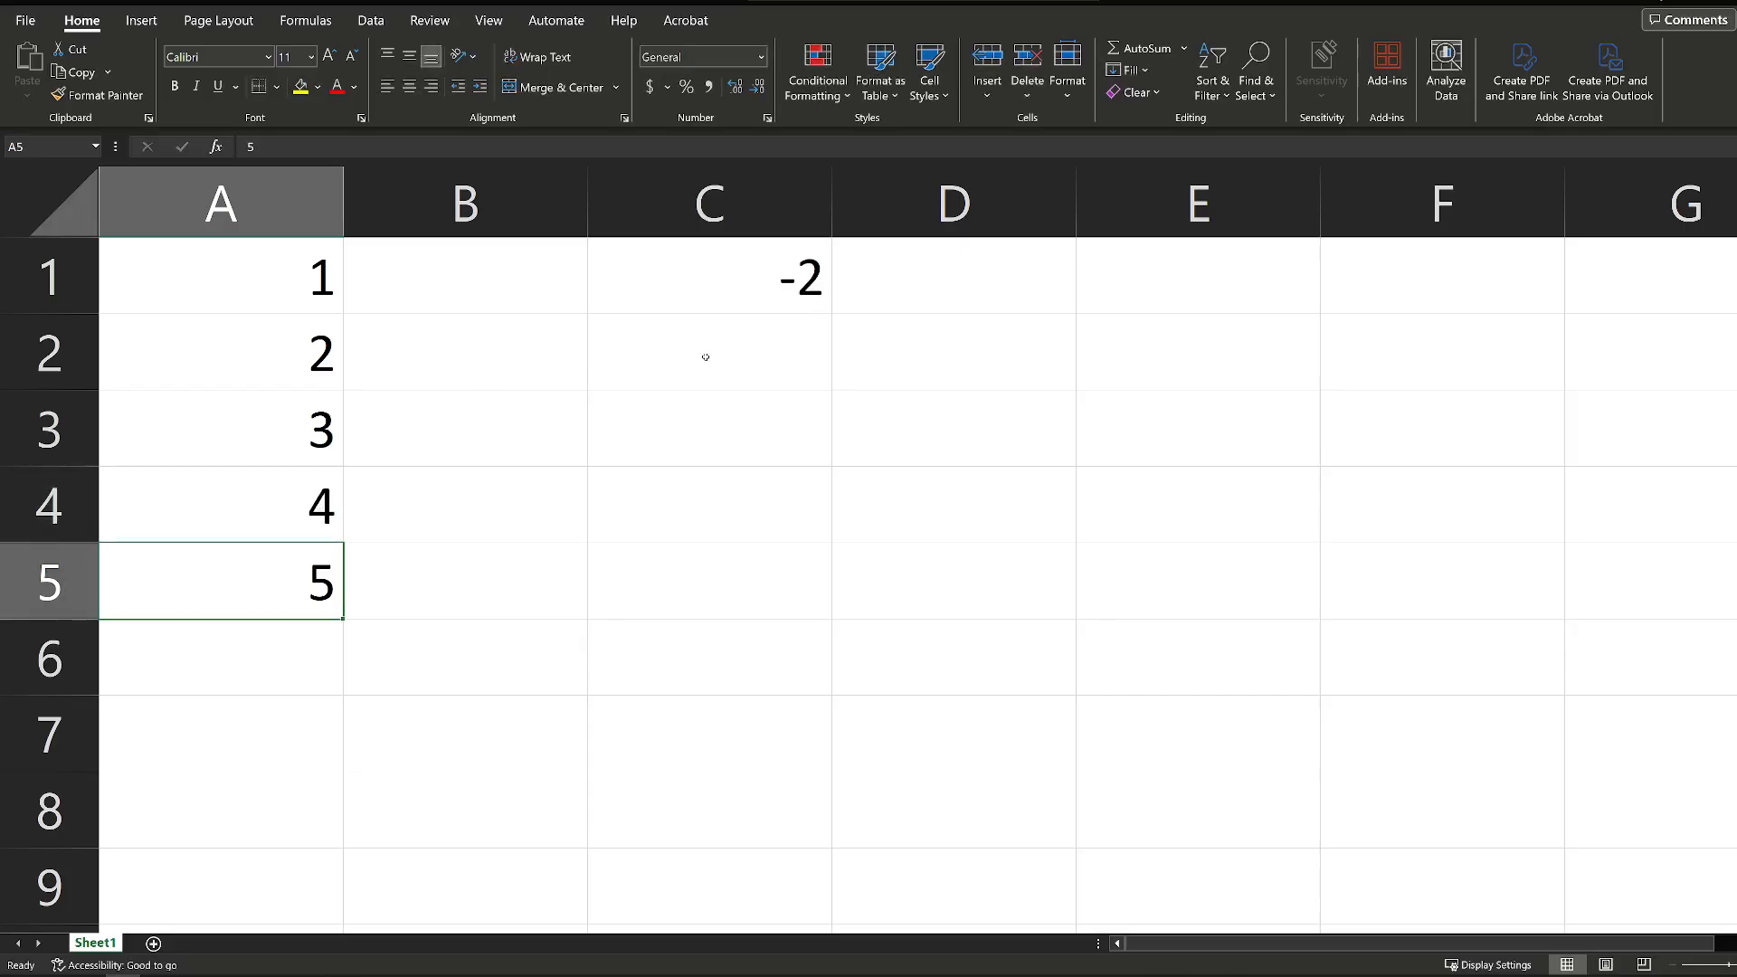
left_click(707, 353)
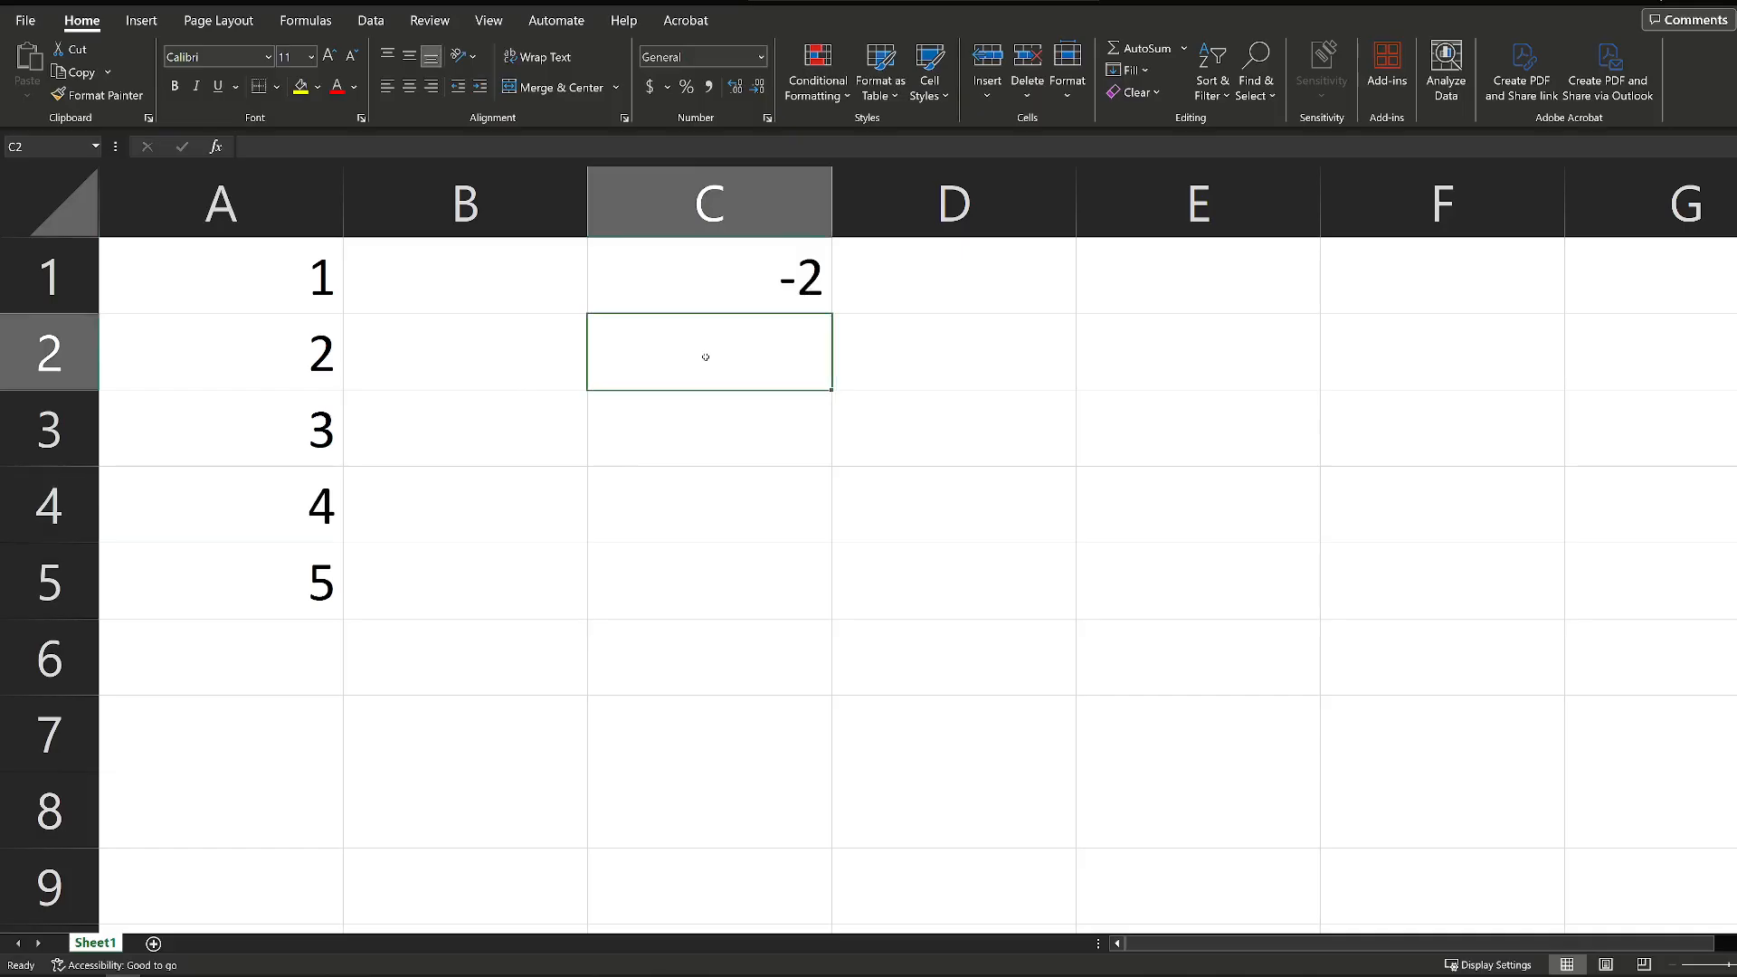
Build =SUM(A5,-A4,-A3) in C2 with A4 and A3 as negated arguments.
type("=S")
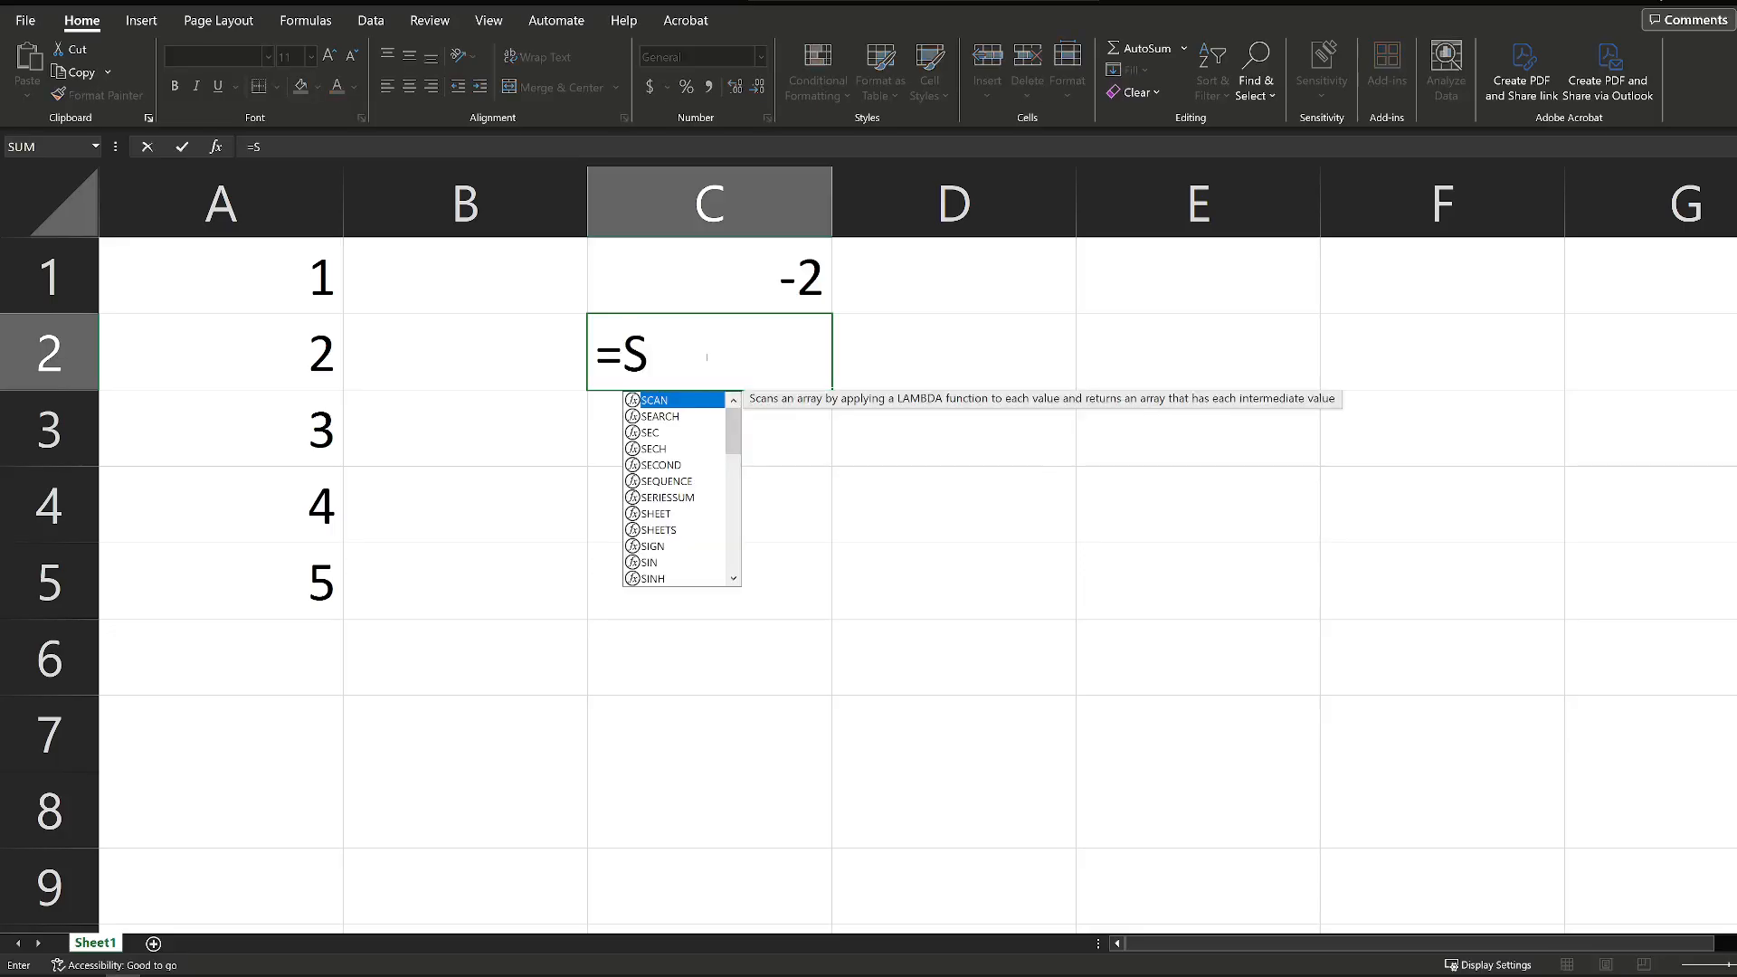
type("UM(")
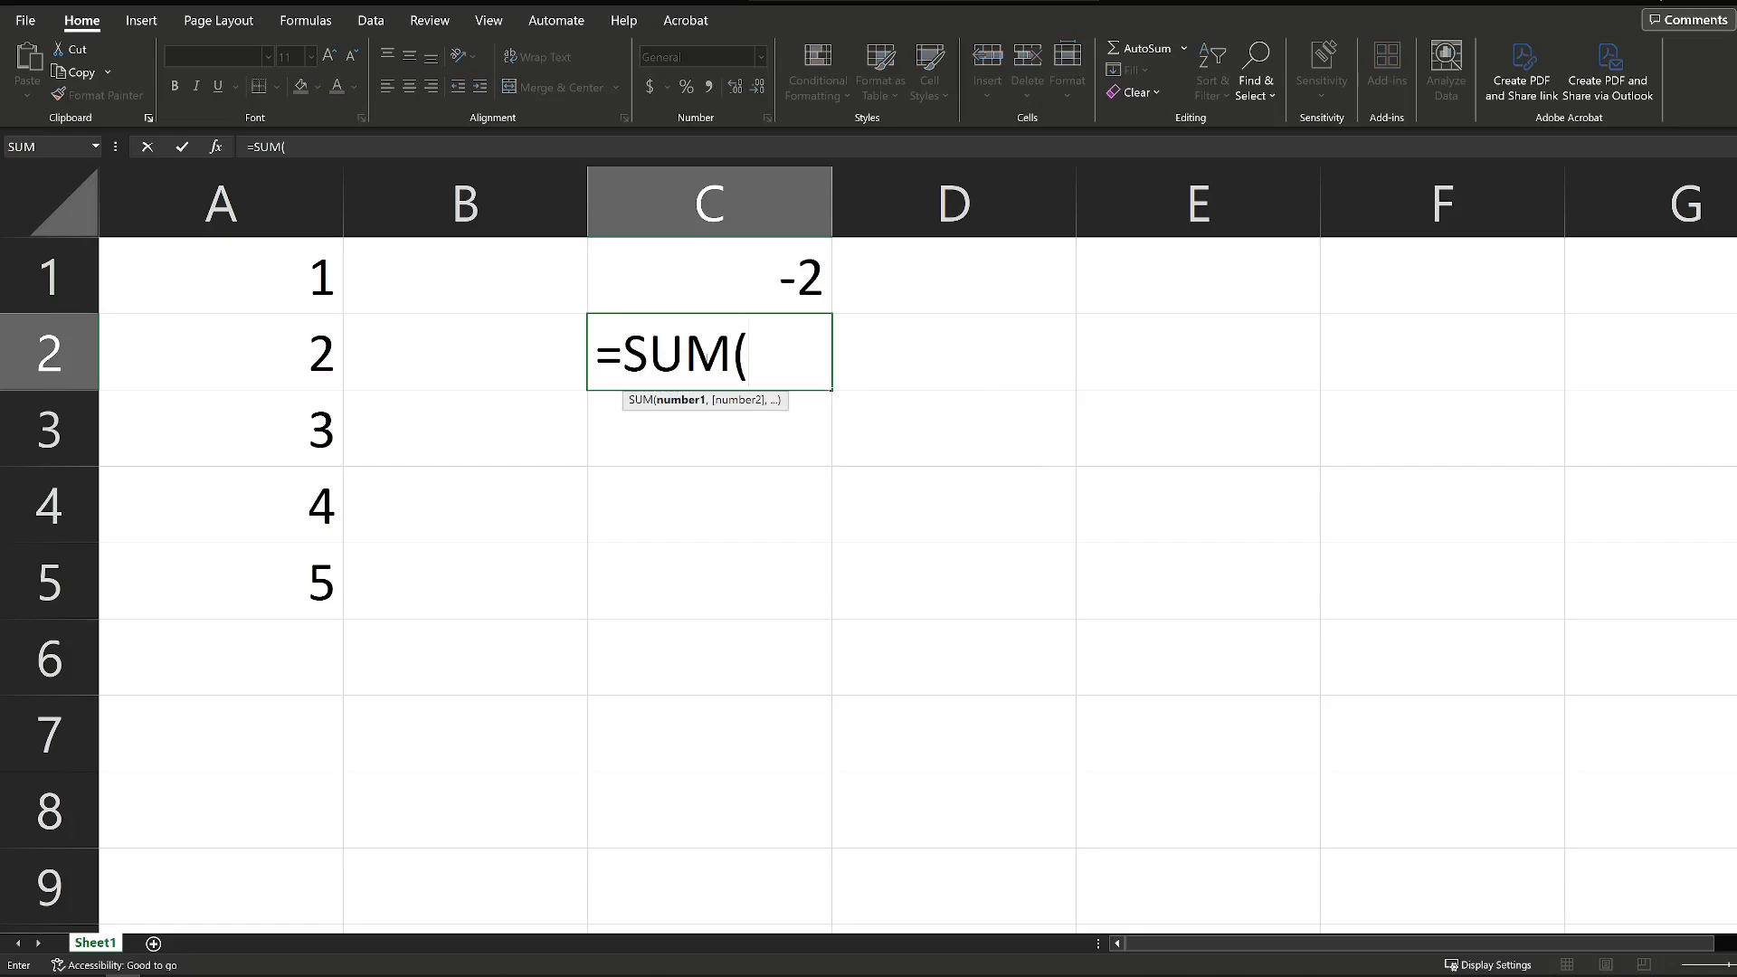
left_click(219, 580)
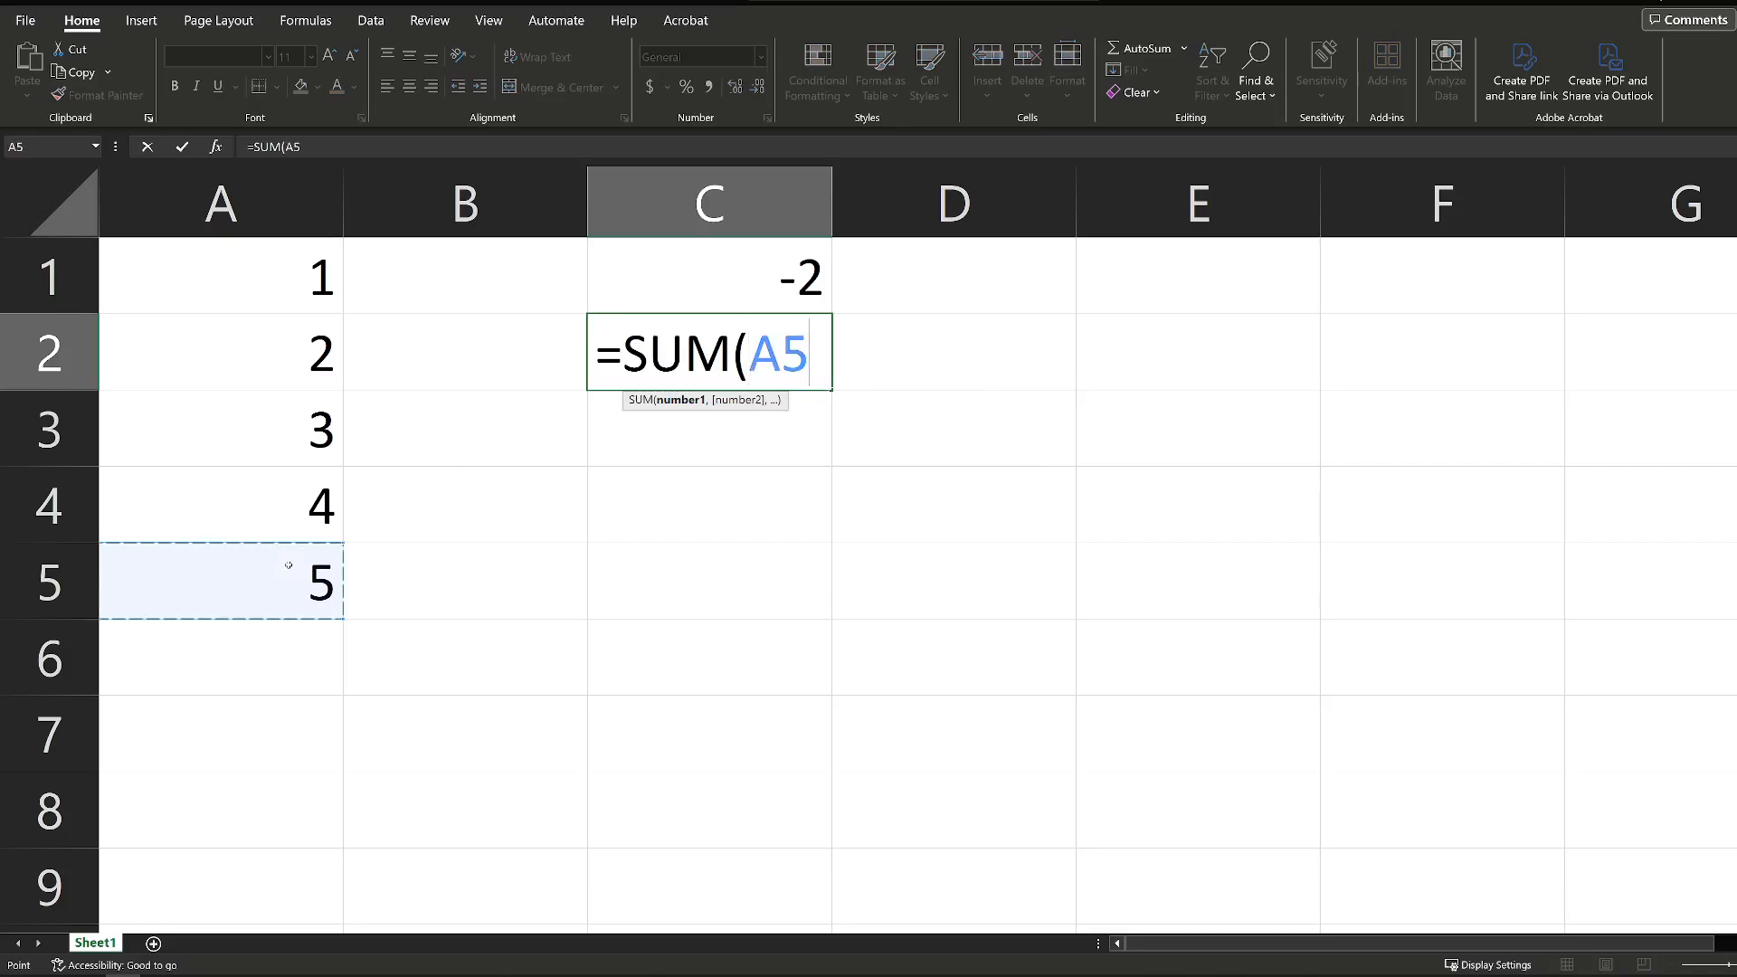
type(",")
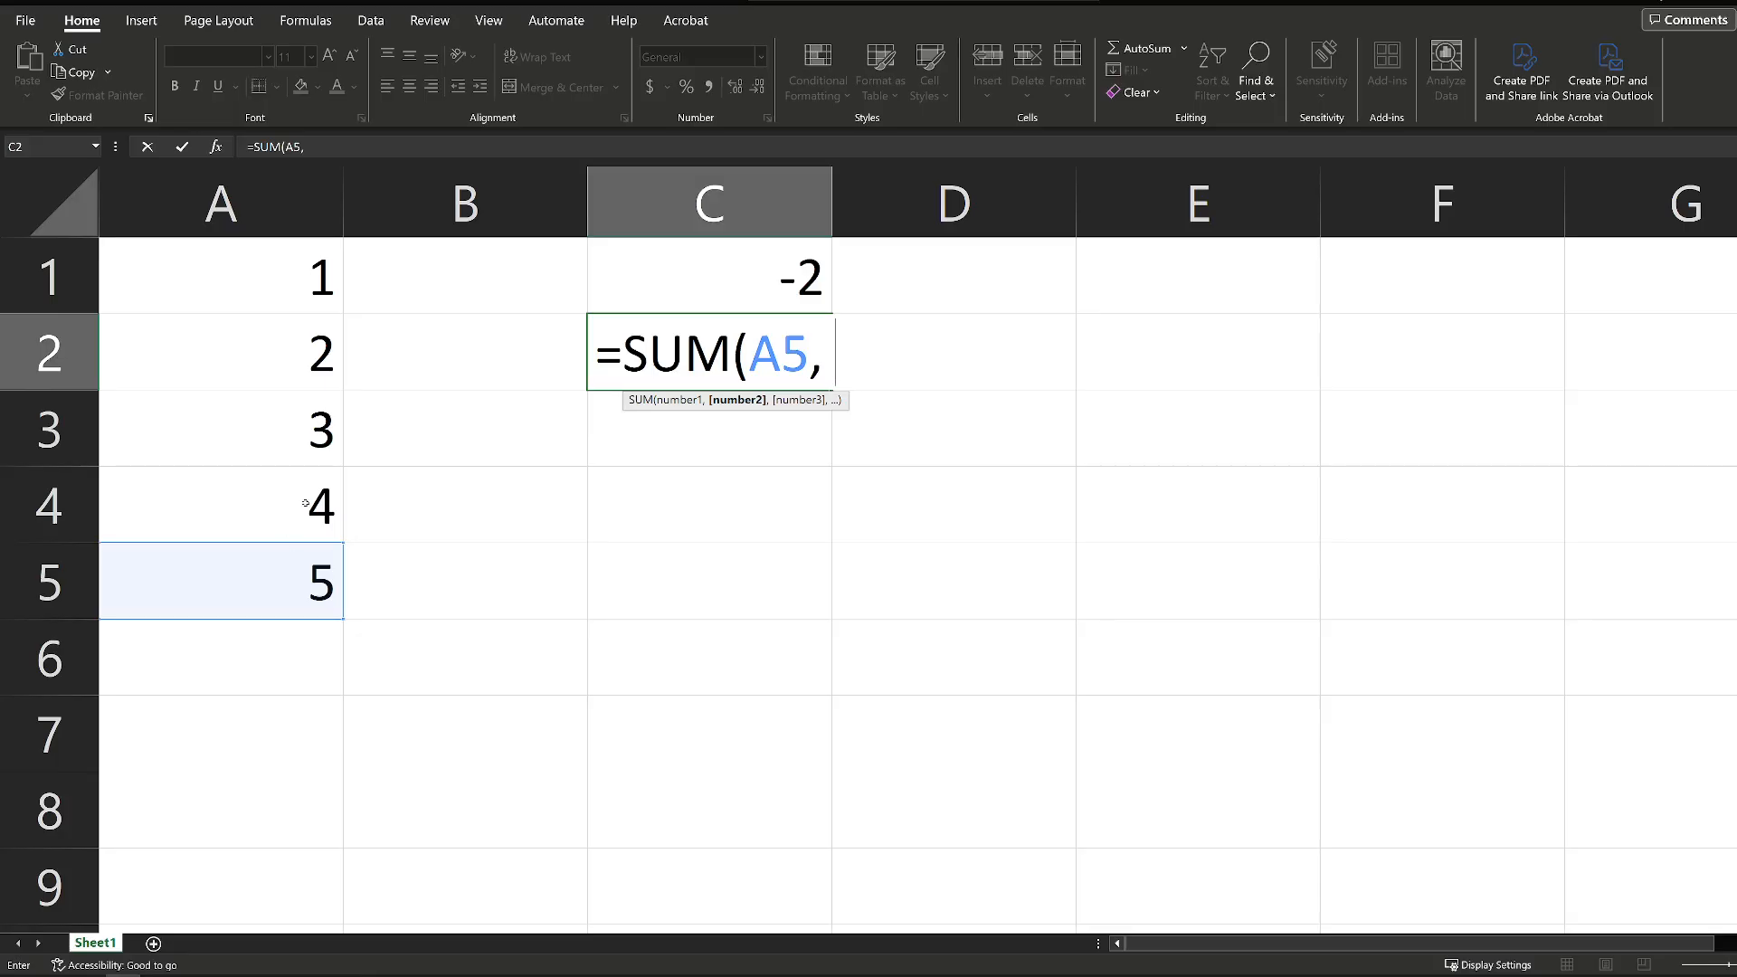
type("-")
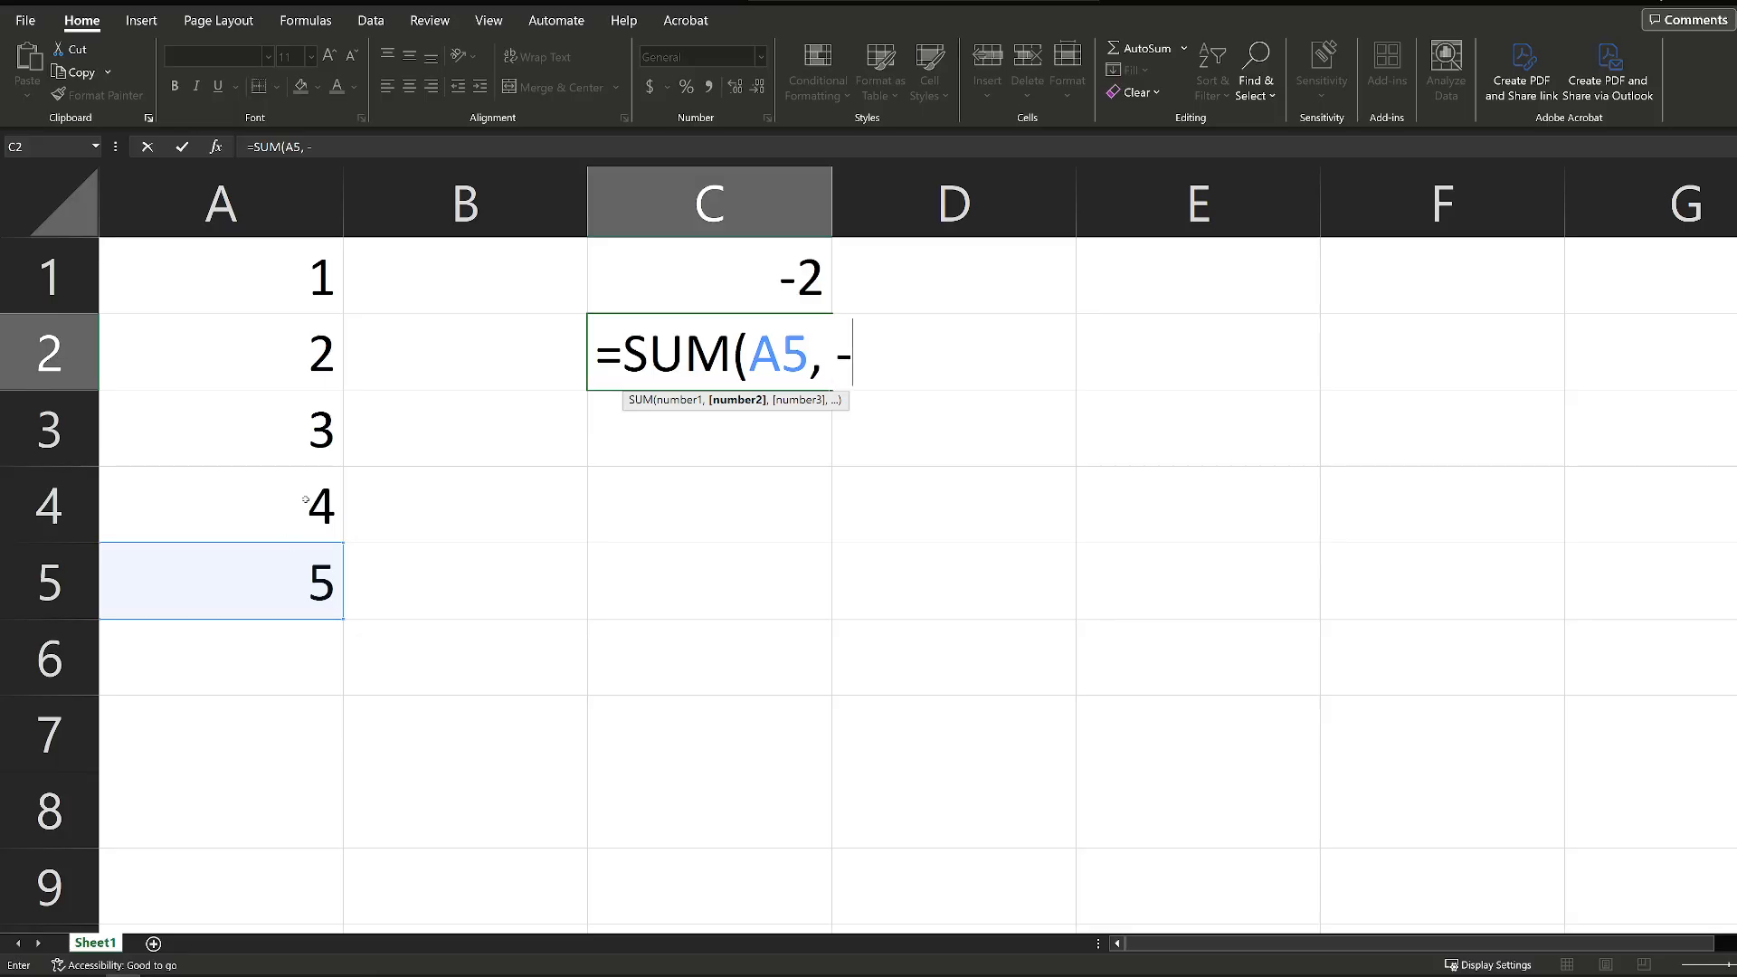
left_click(219, 505)
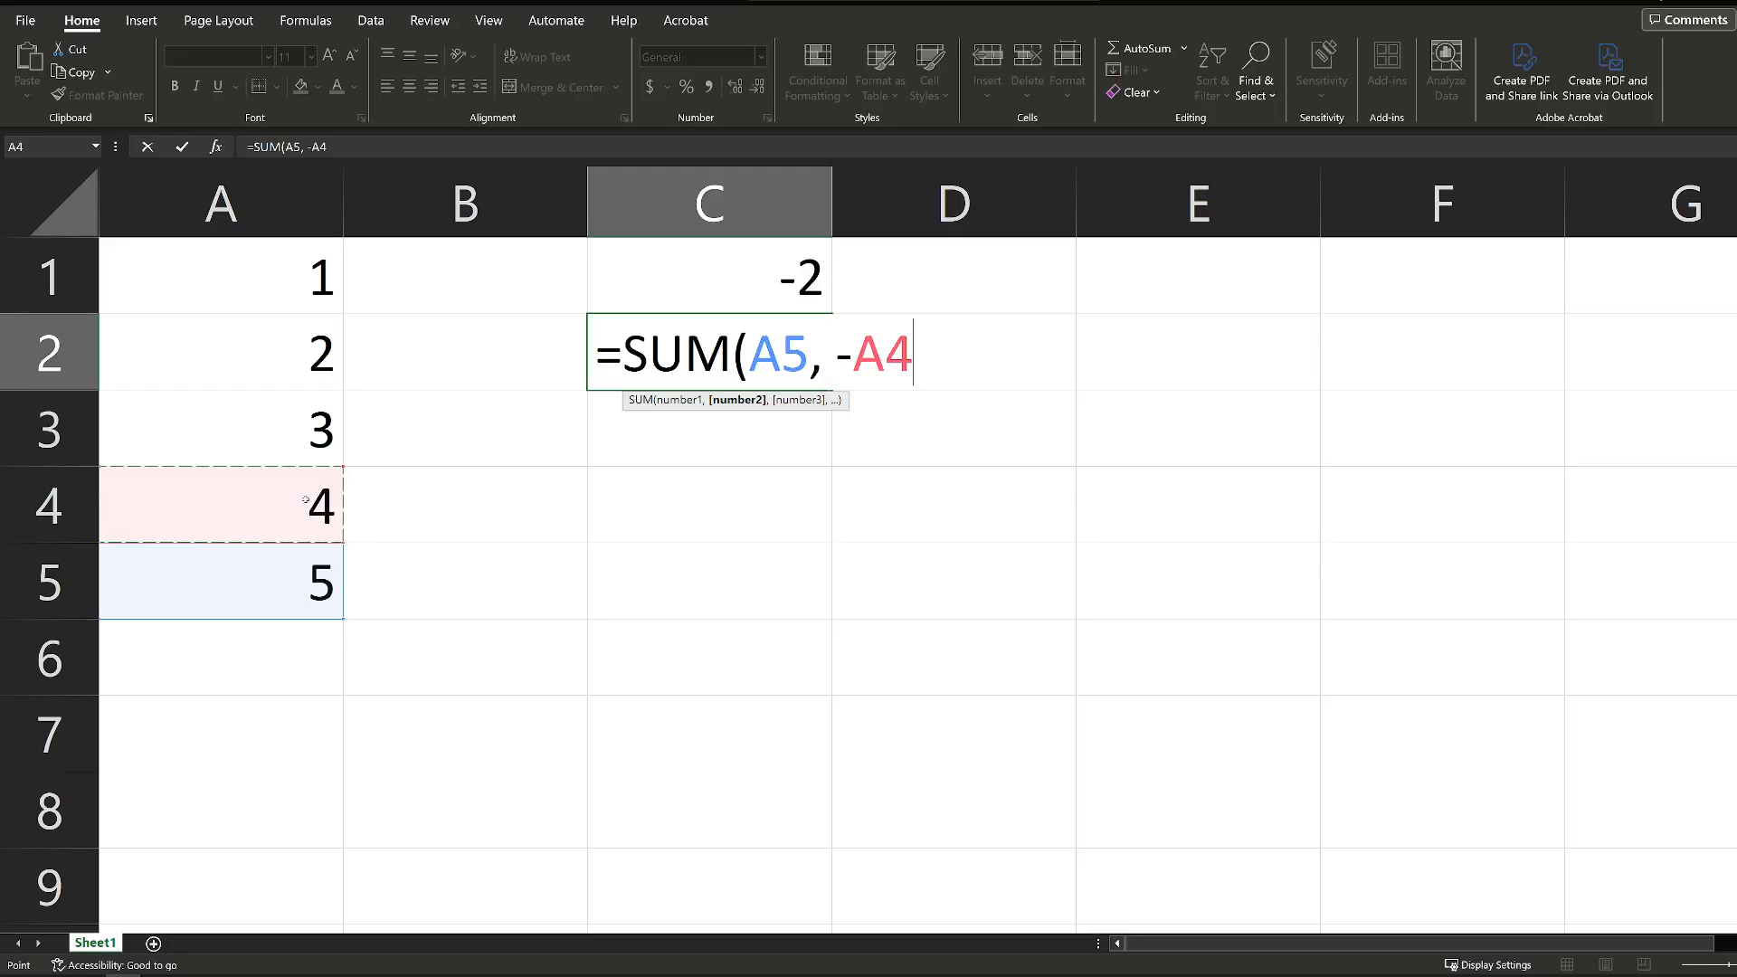
type(", -")
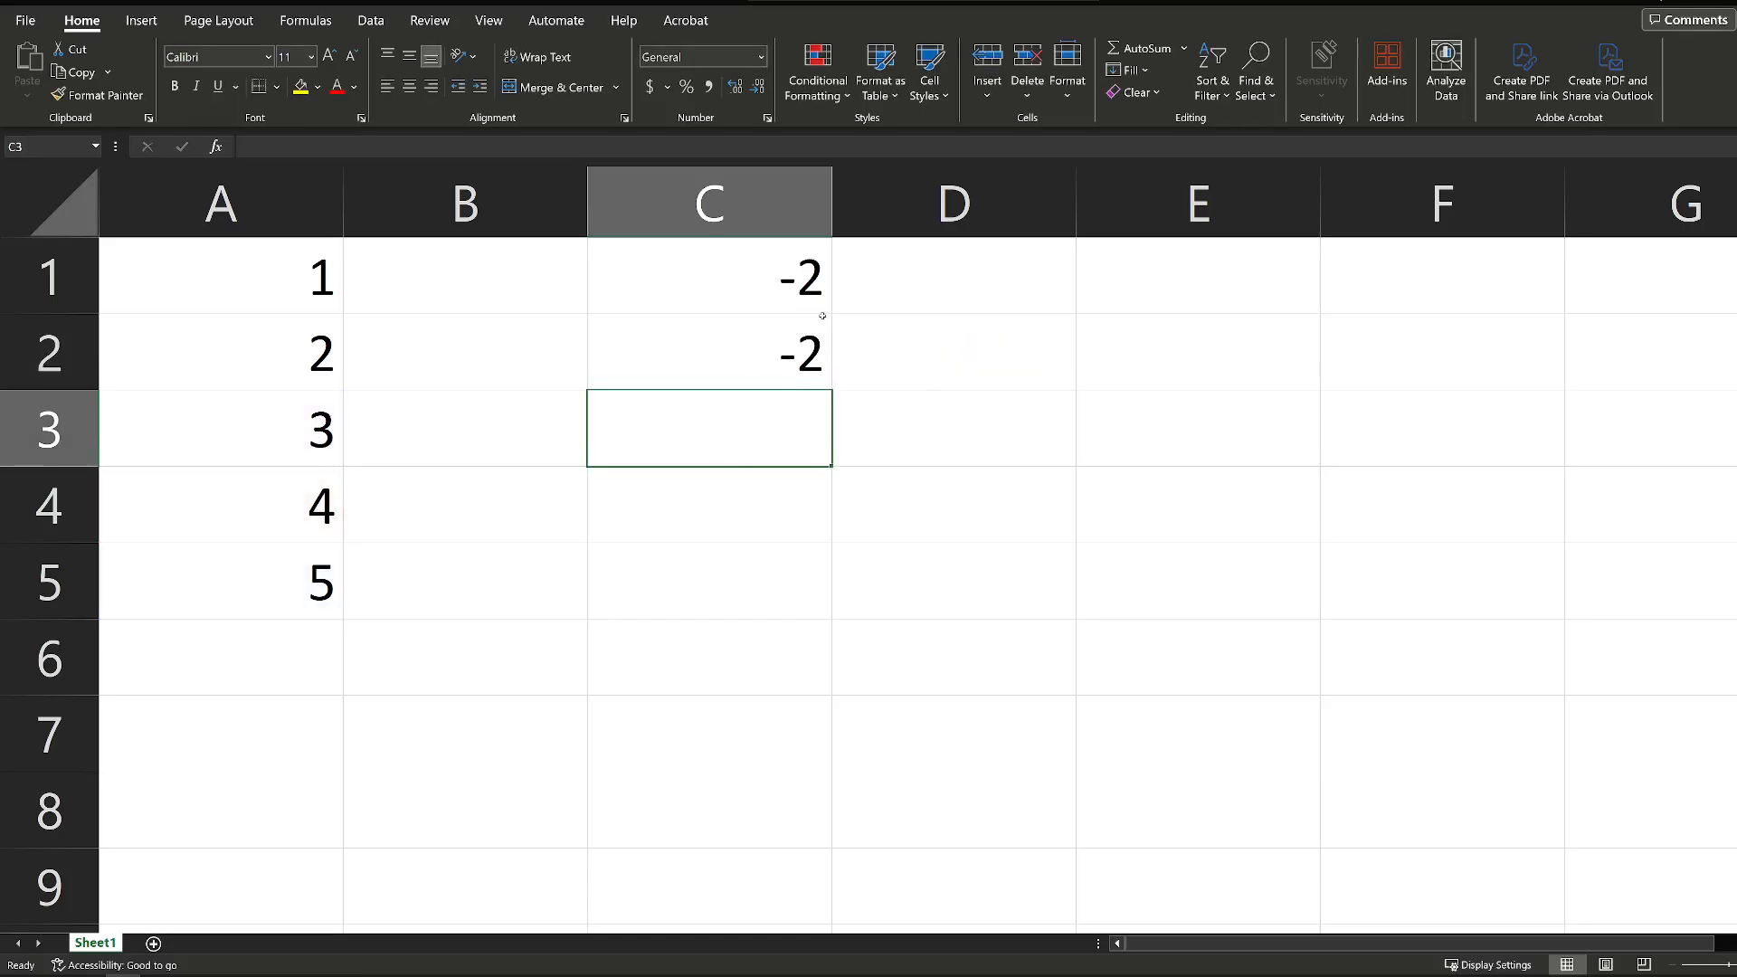
Set A3 to 0 so C1 and C2 recalculate to 1.
left_click(219, 429)
type("0")
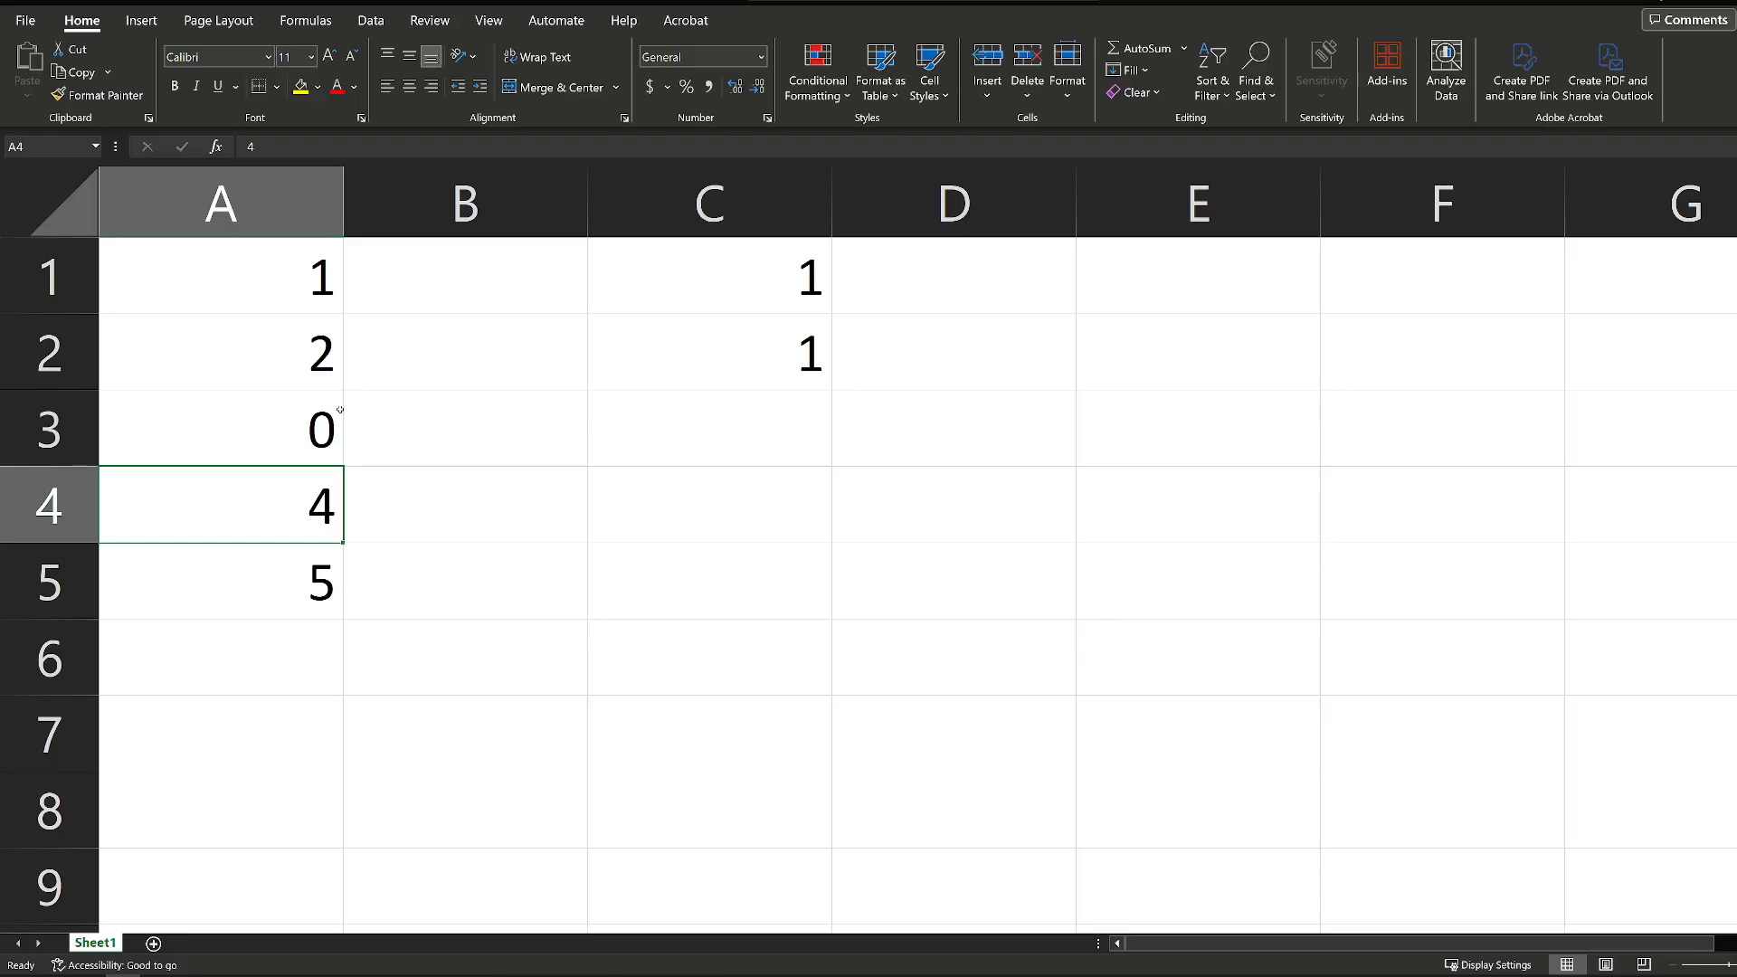
mouse_move(344, 401)
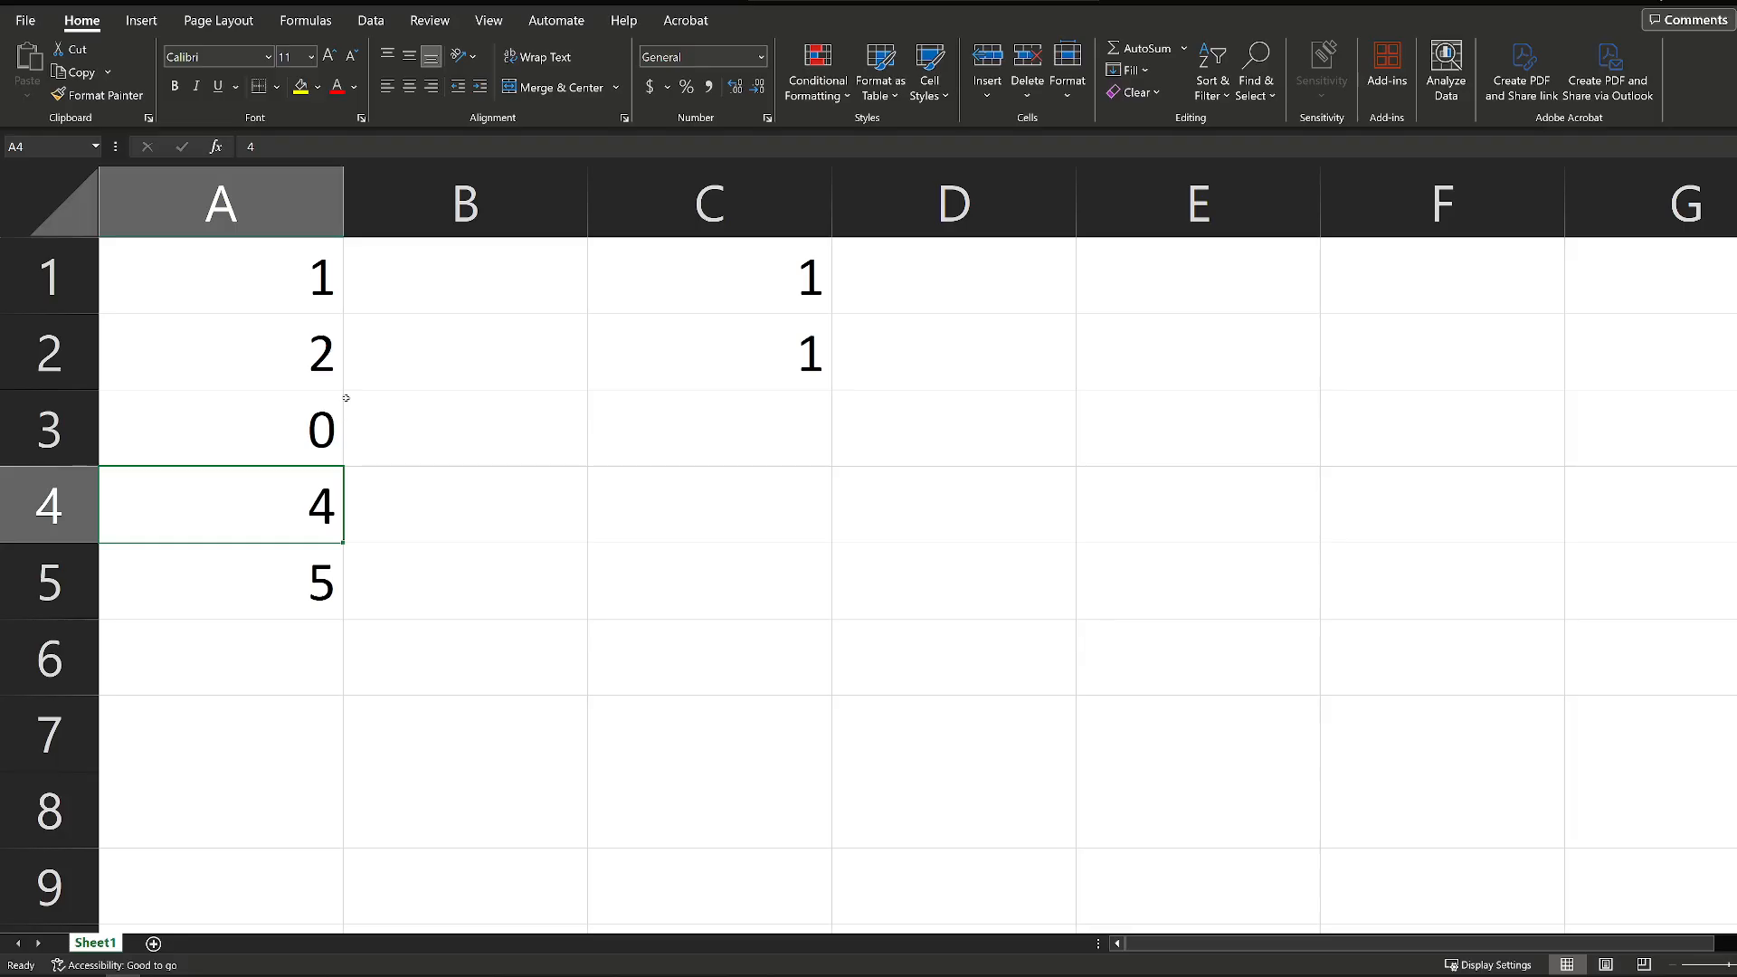
left_click(49, 505)
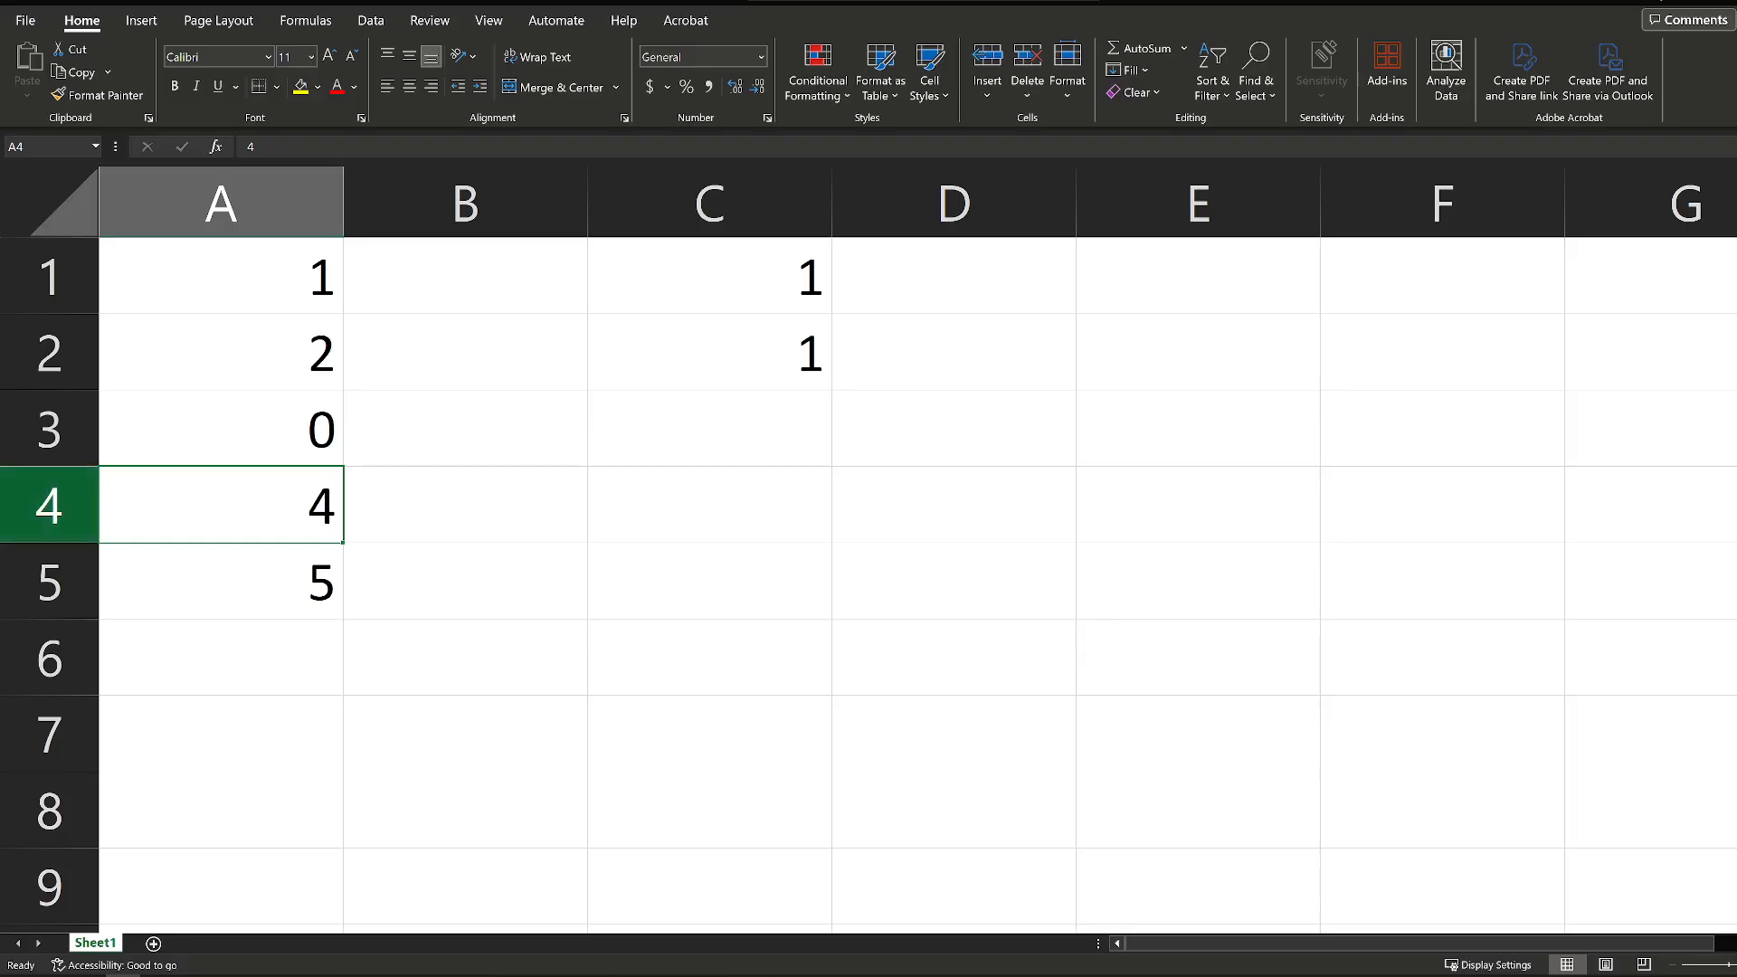